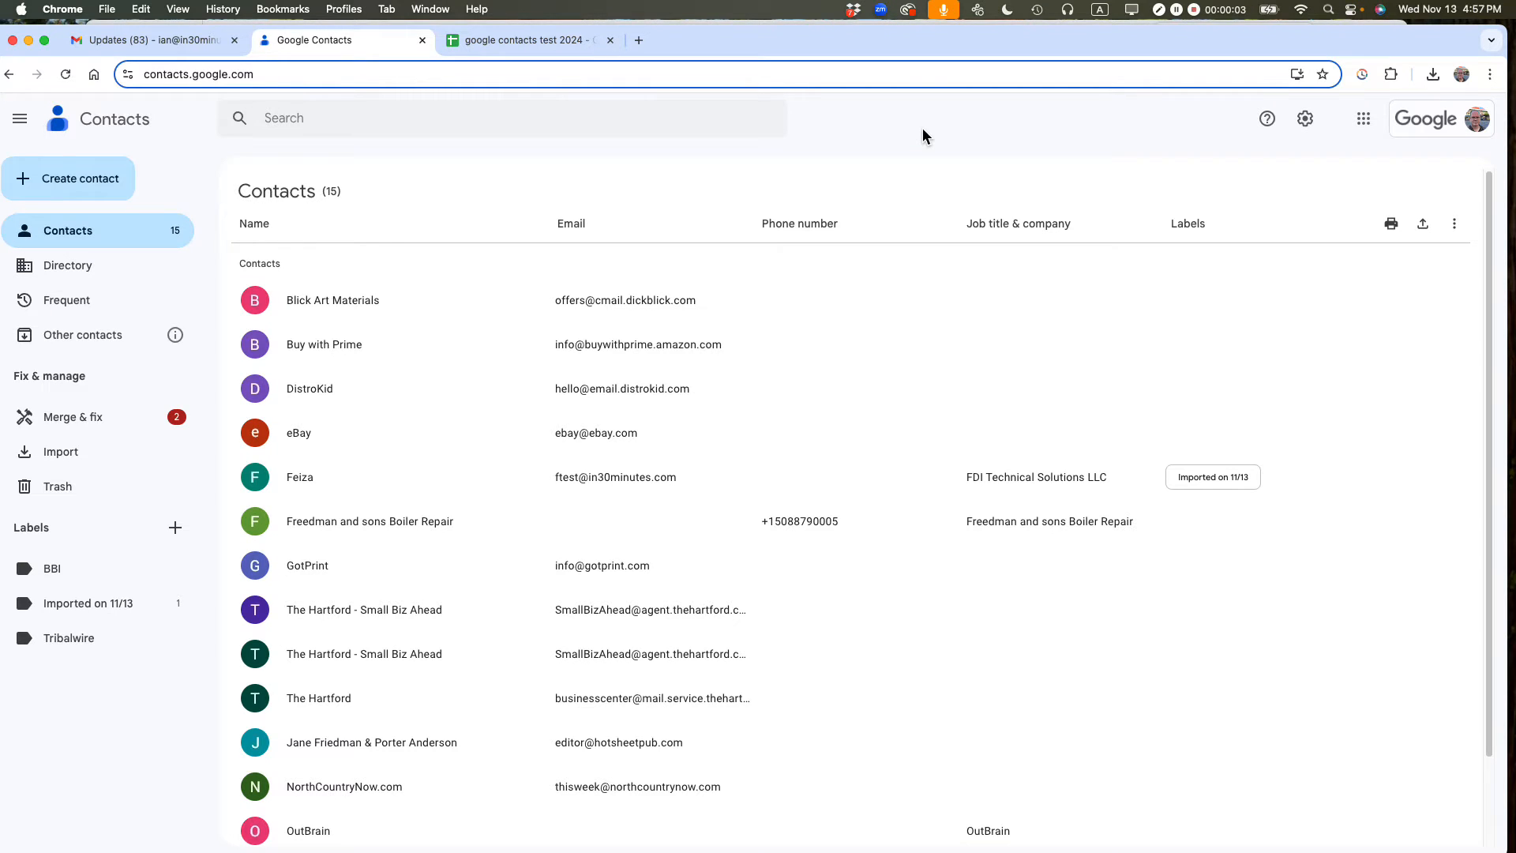
pyautogui.moveTo(884, 214)
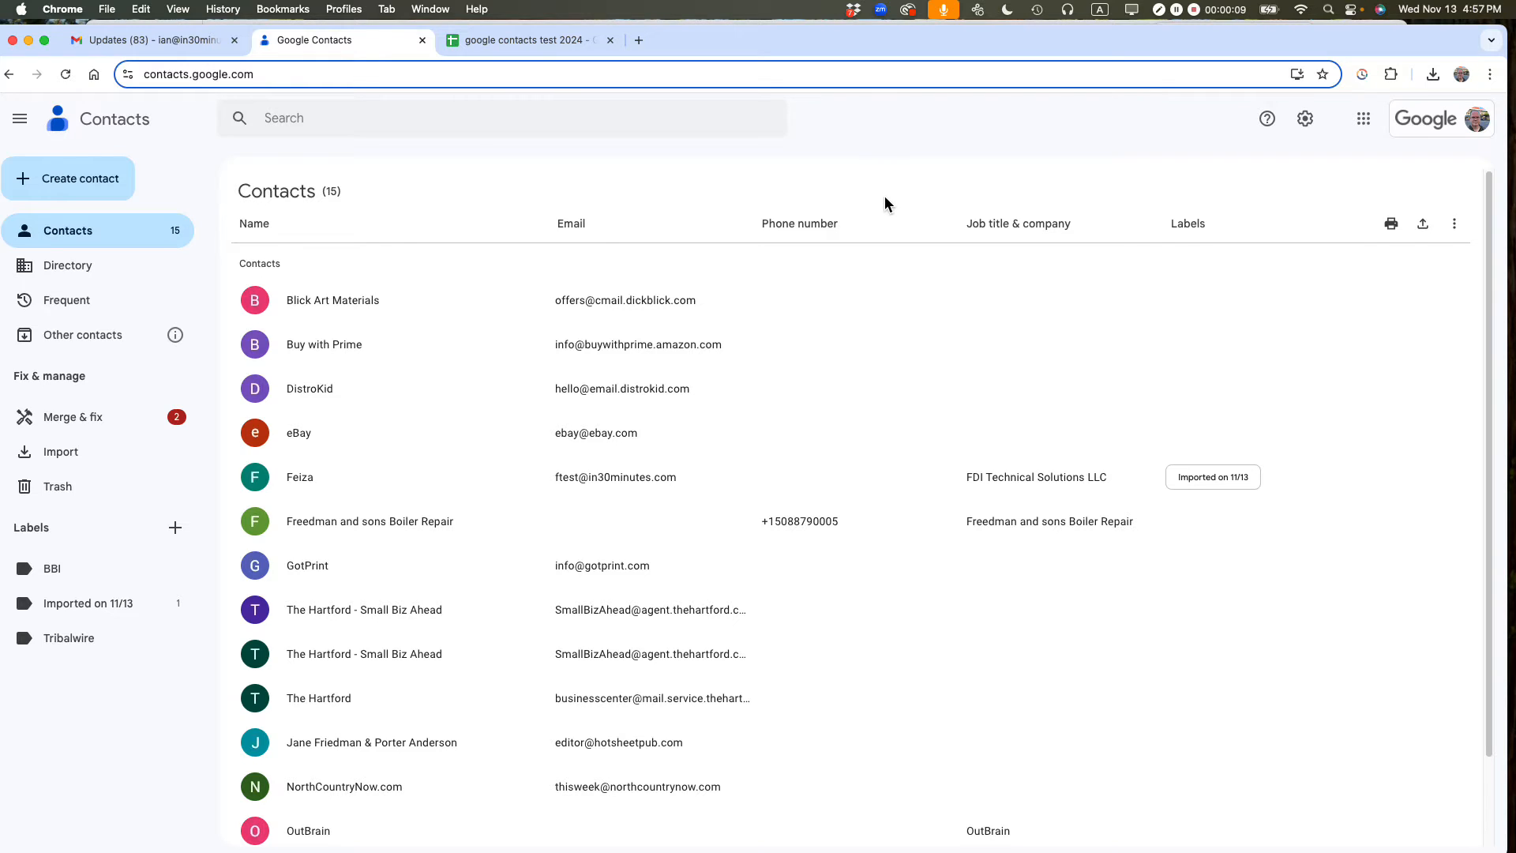
pyautogui.moveTo(406, 281)
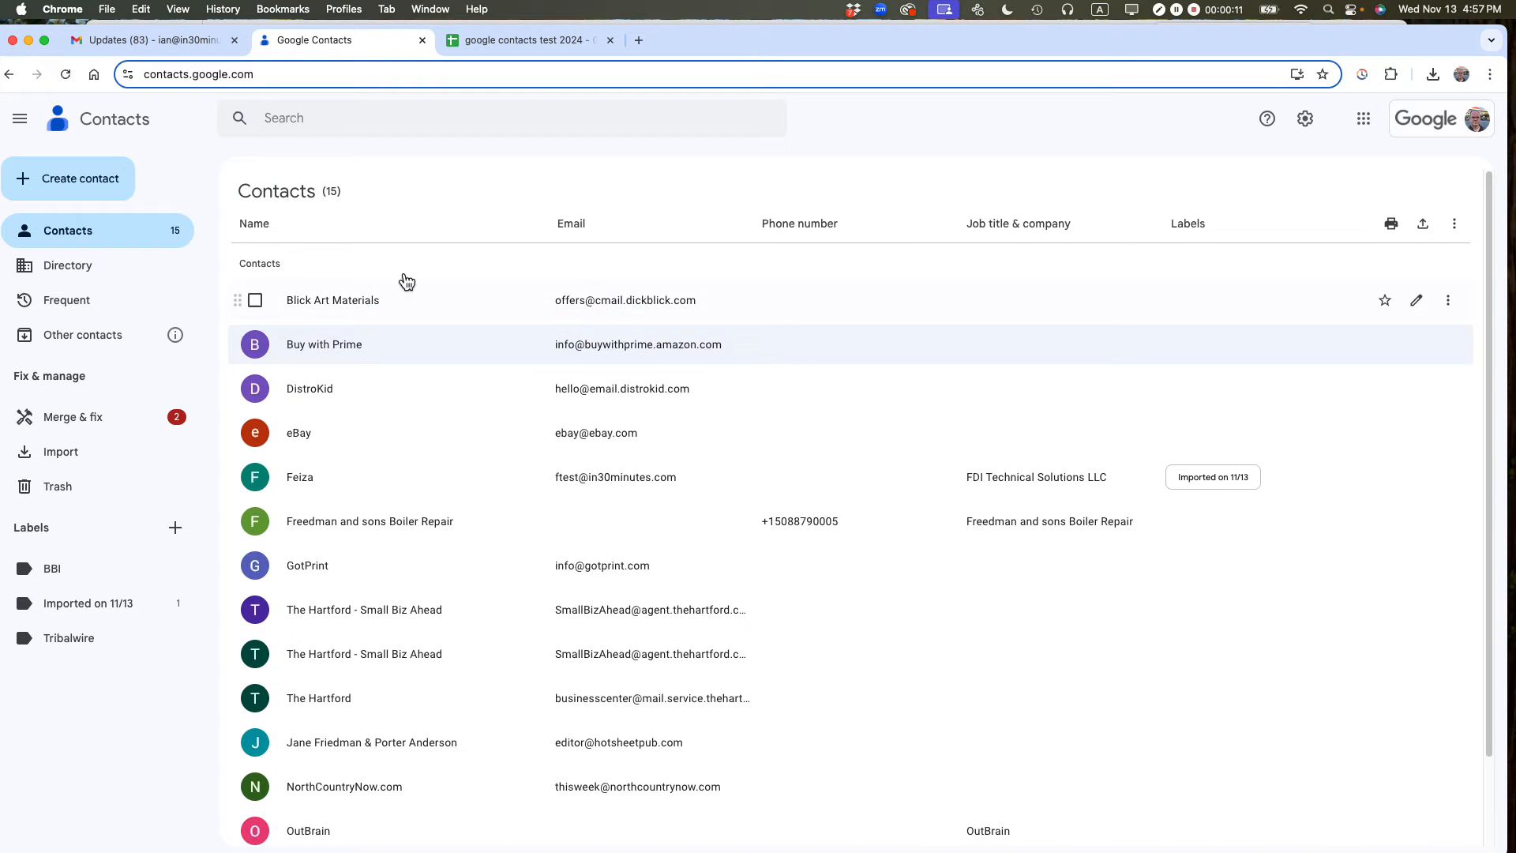
pyautogui.moveTo(593, 257)
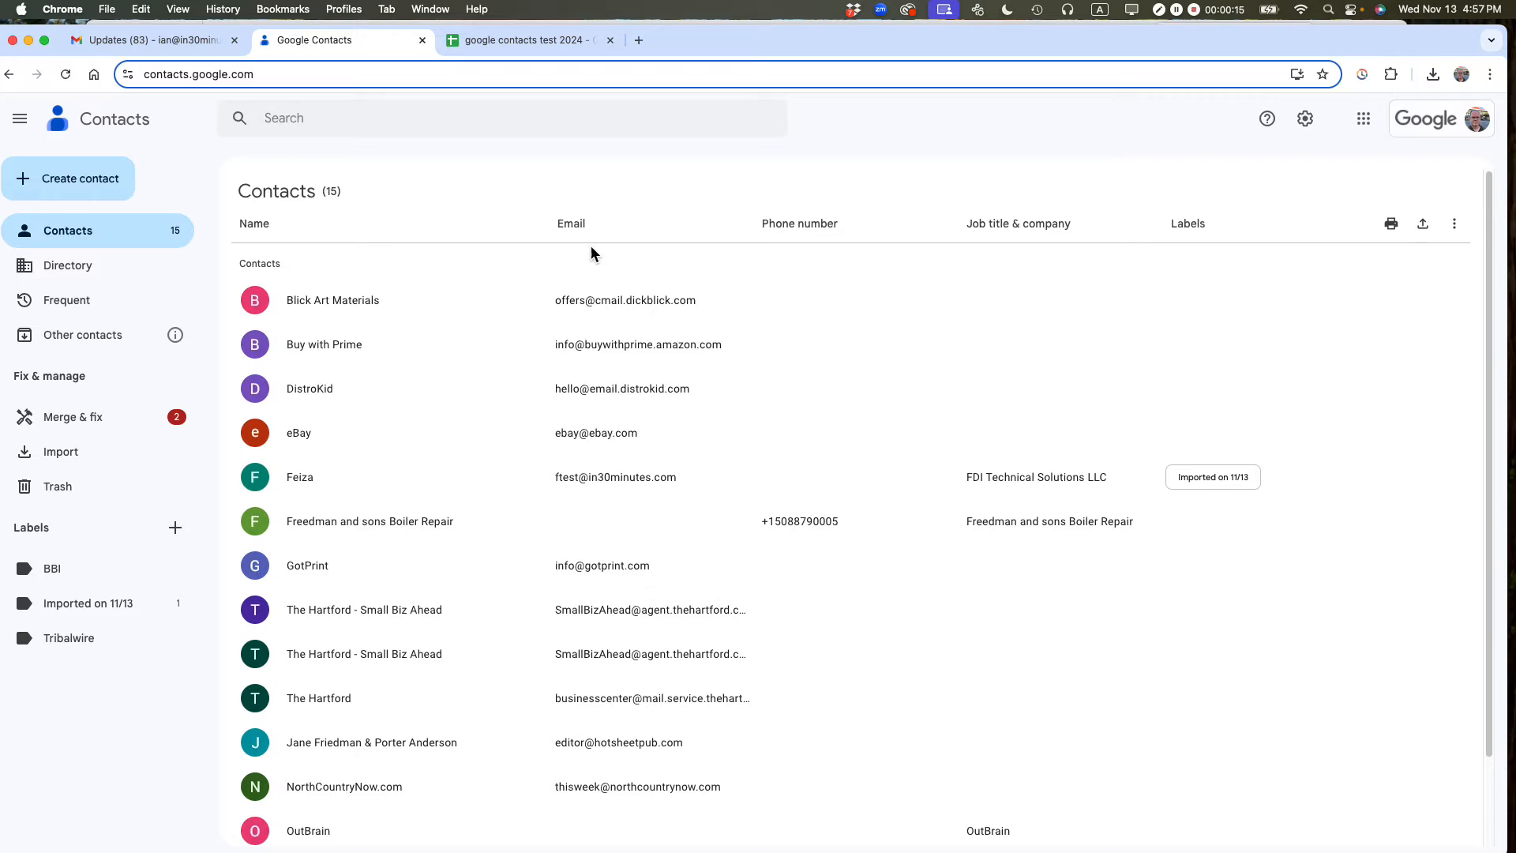
pyautogui.moveTo(85, 180)
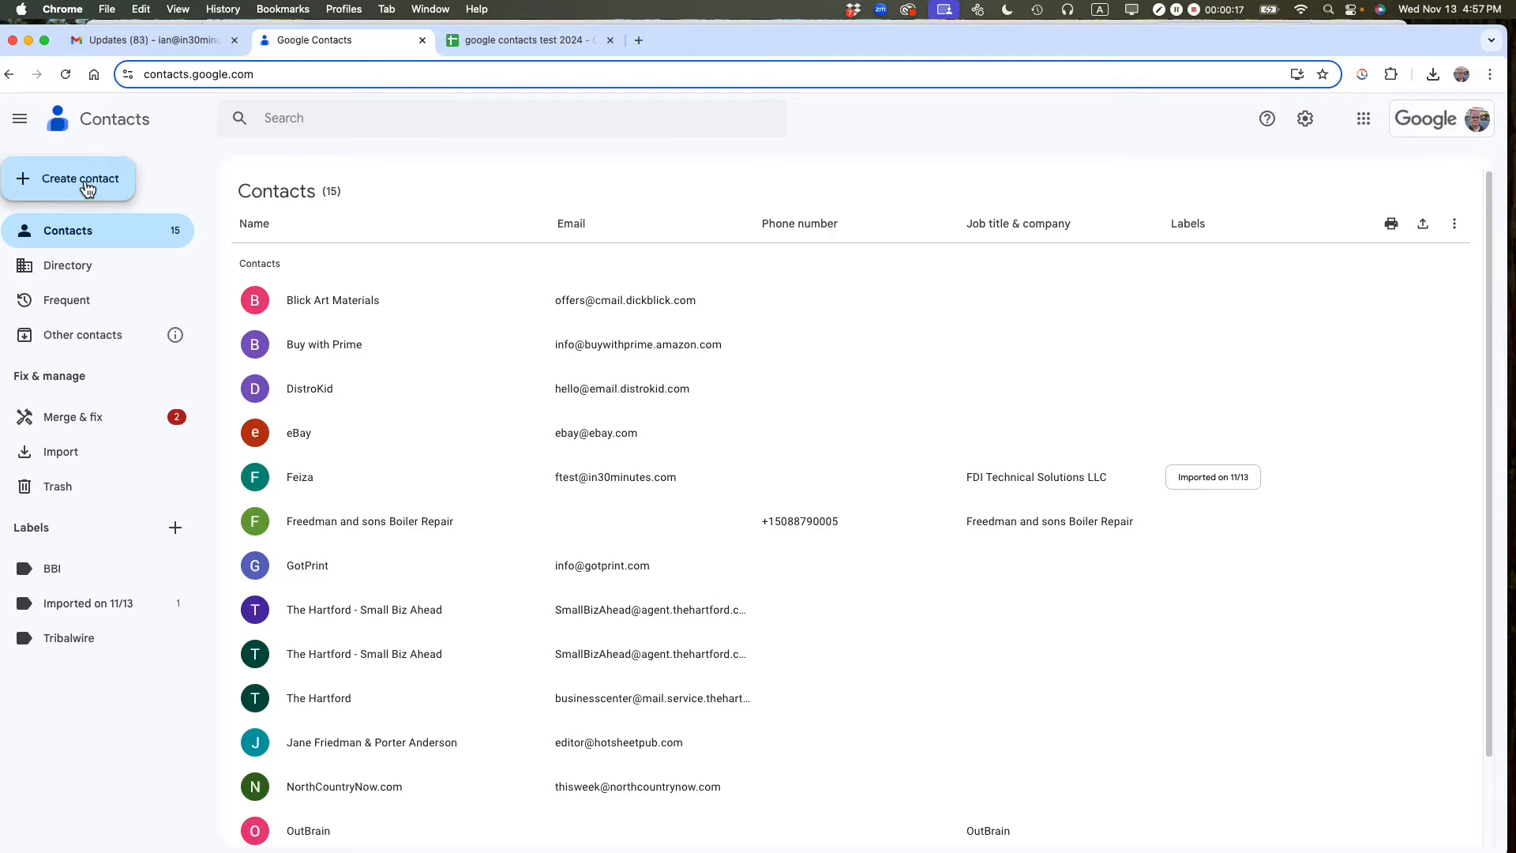
# Review the 'google contacts test 2024' sheet listing Jenna, Feiza and Patrick, checking against the contact list
pyautogui.click(81, 178)
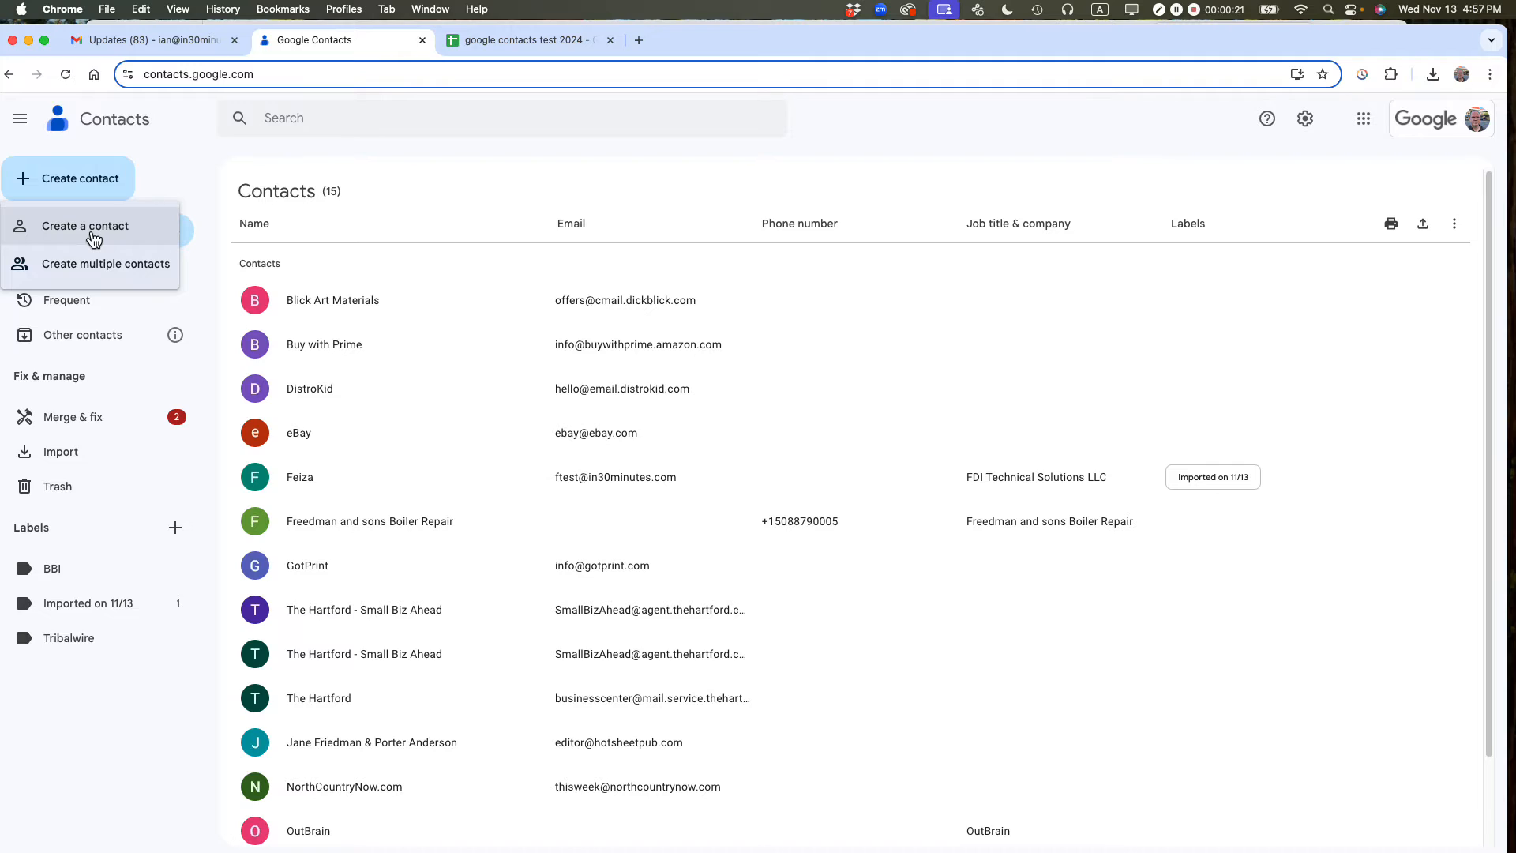
pyautogui.moveTo(935, 165)
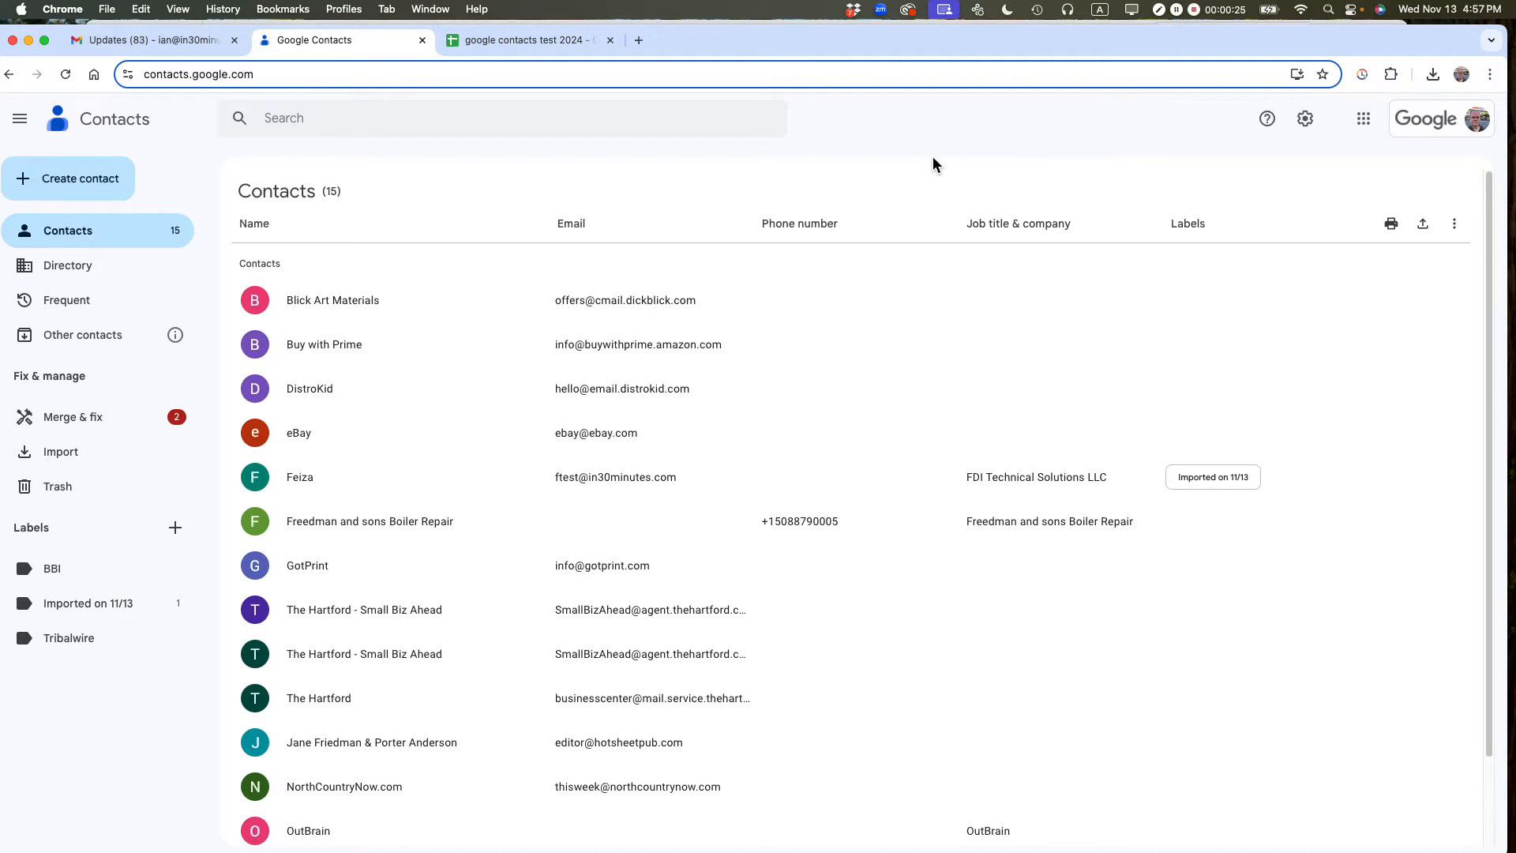
pyautogui.moveTo(865, 151)
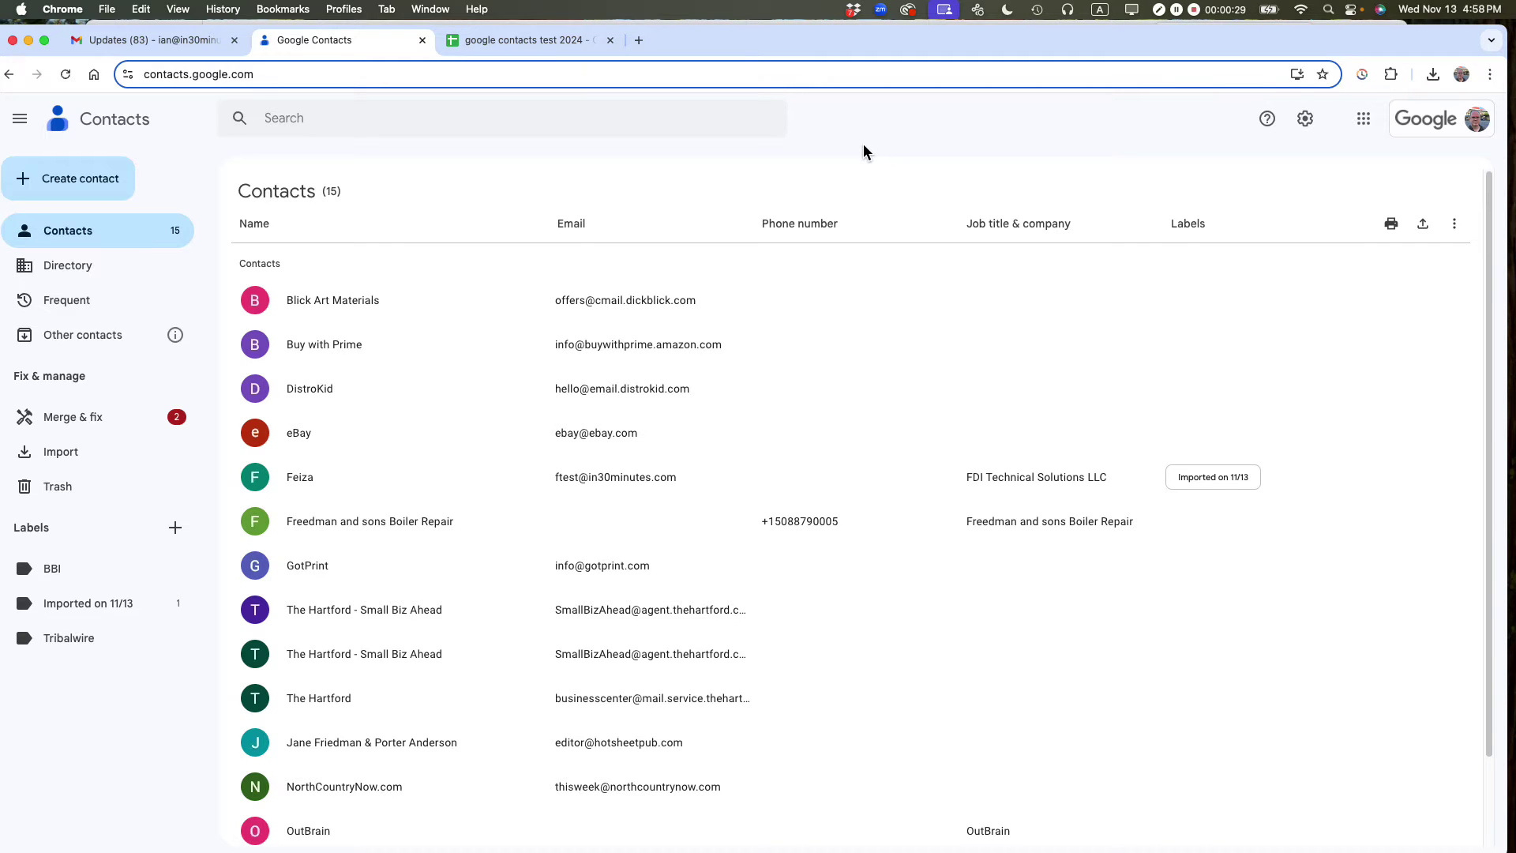
pyautogui.moveTo(61, 452)
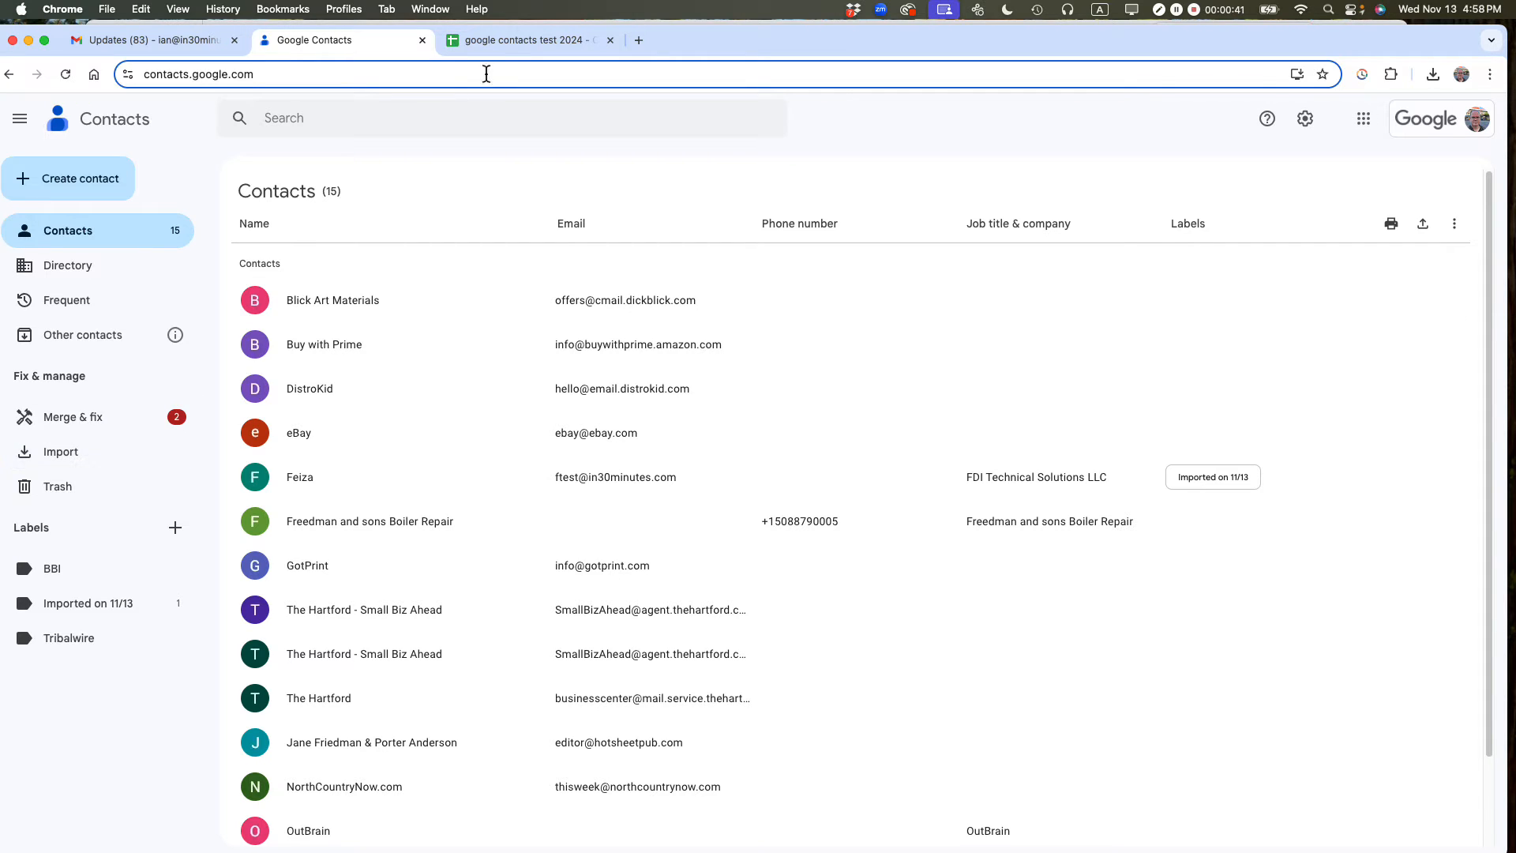
pyautogui.click(526, 39)
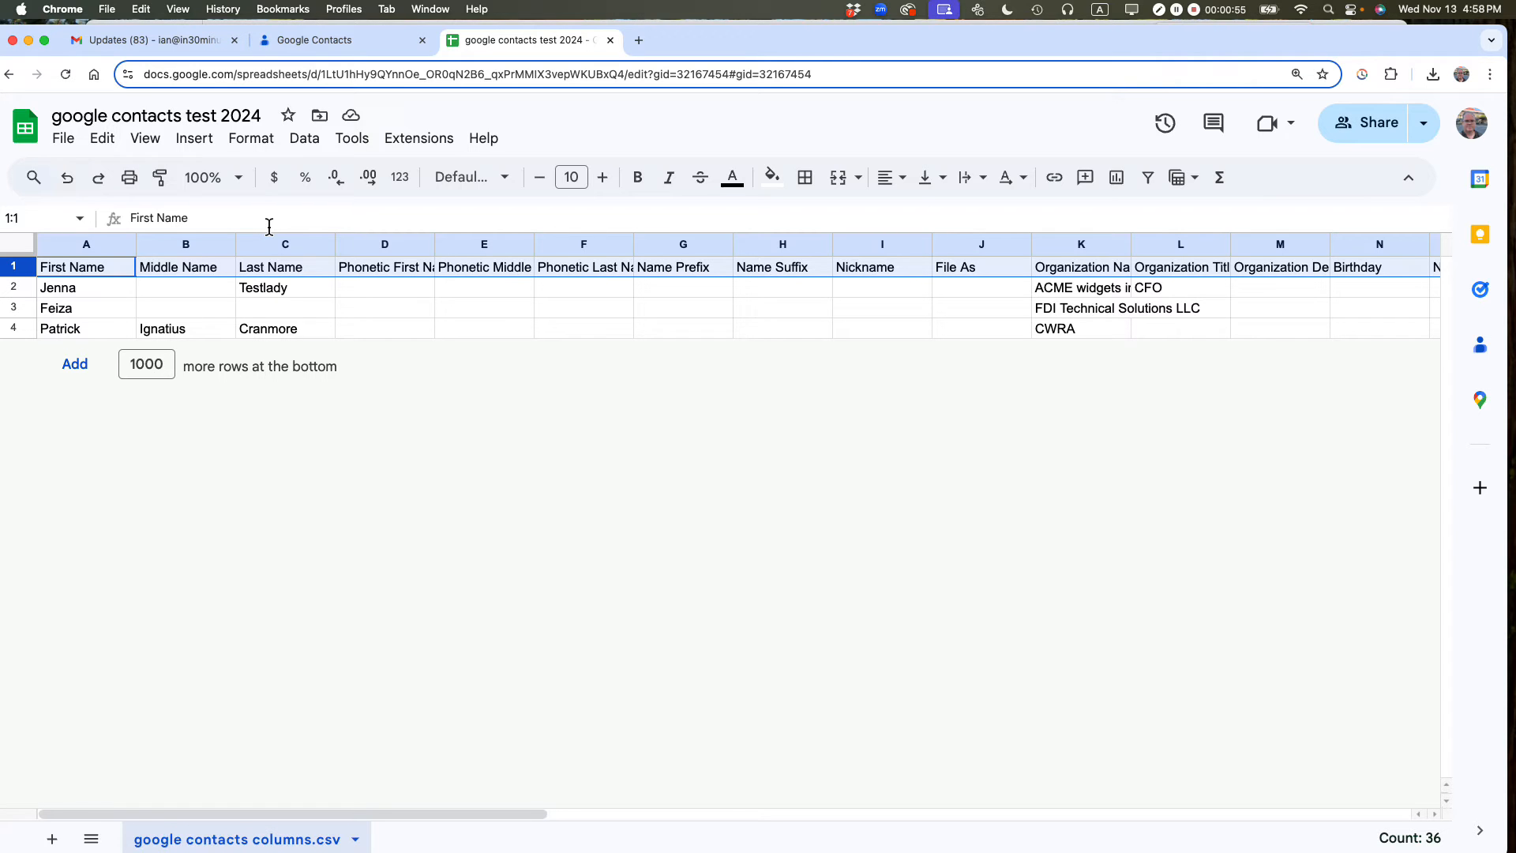
pyautogui.click(314, 40)
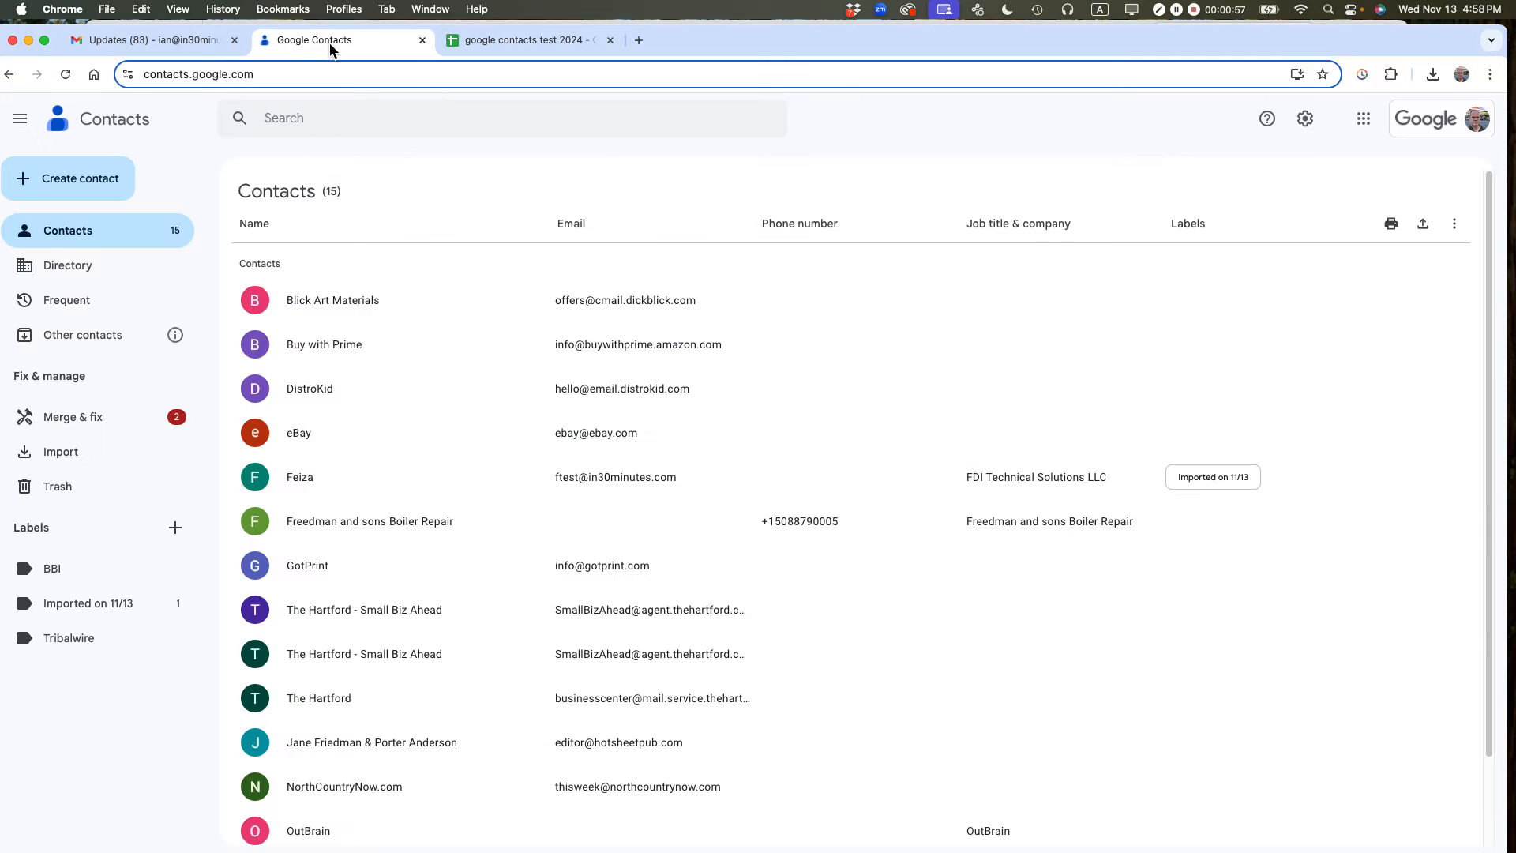
pyautogui.moveTo(61, 451)
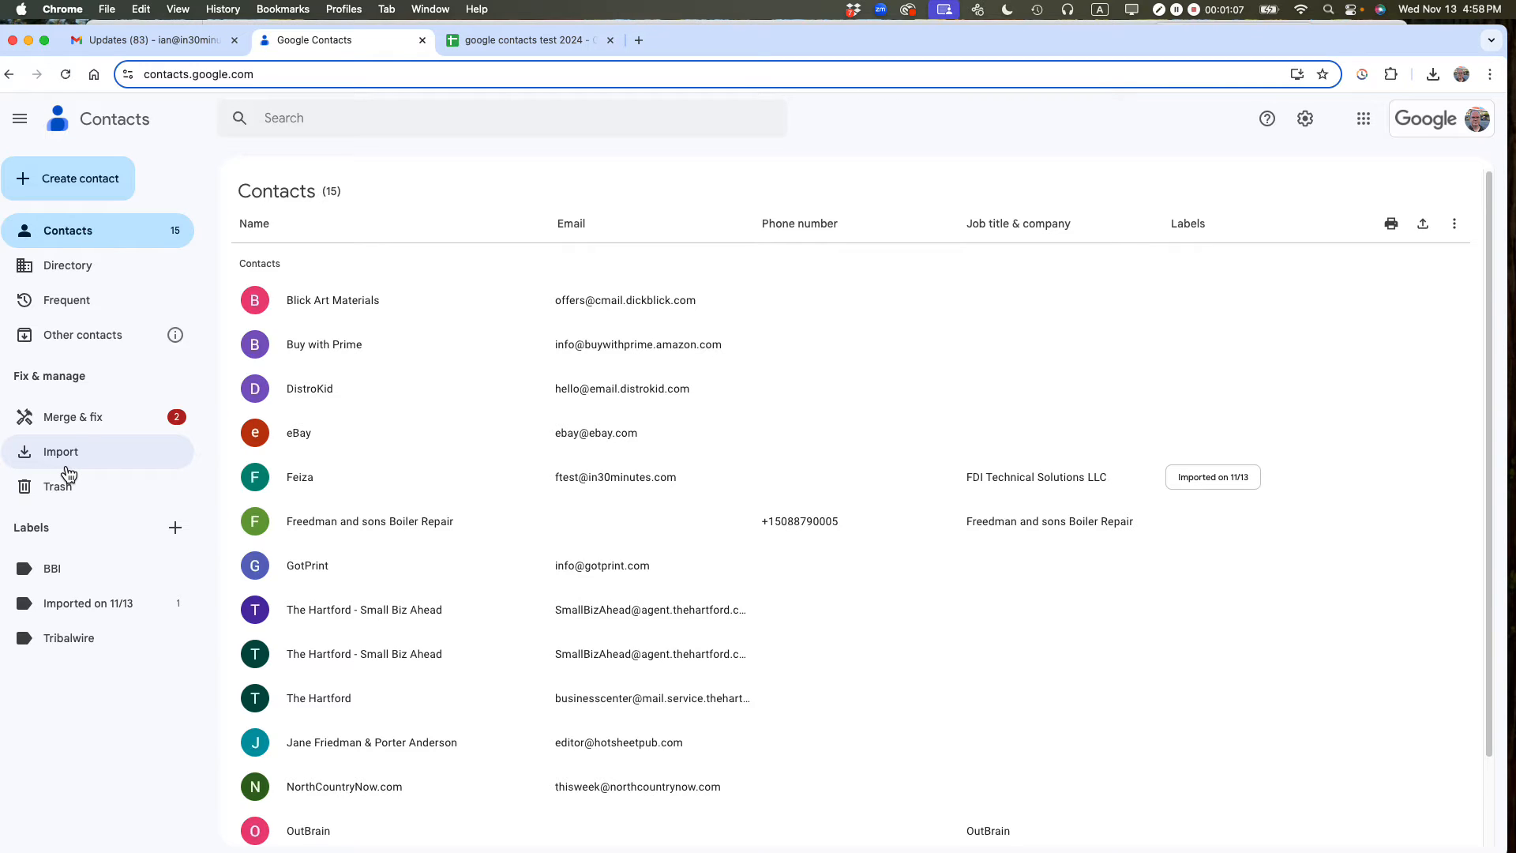
pyautogui.moveTo(646, 37)
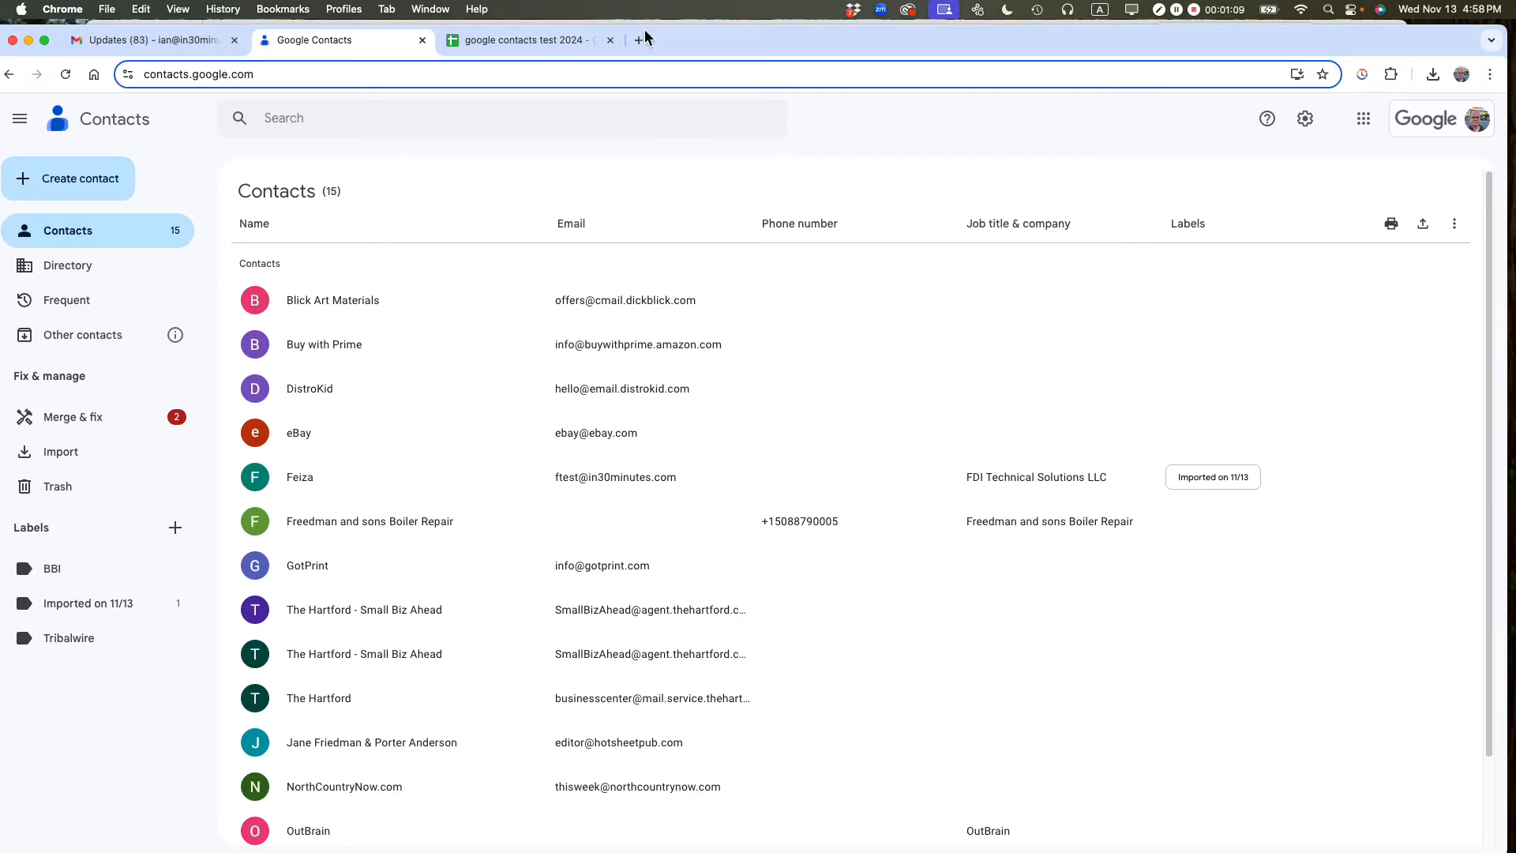
pyautogui.click(527, 40)
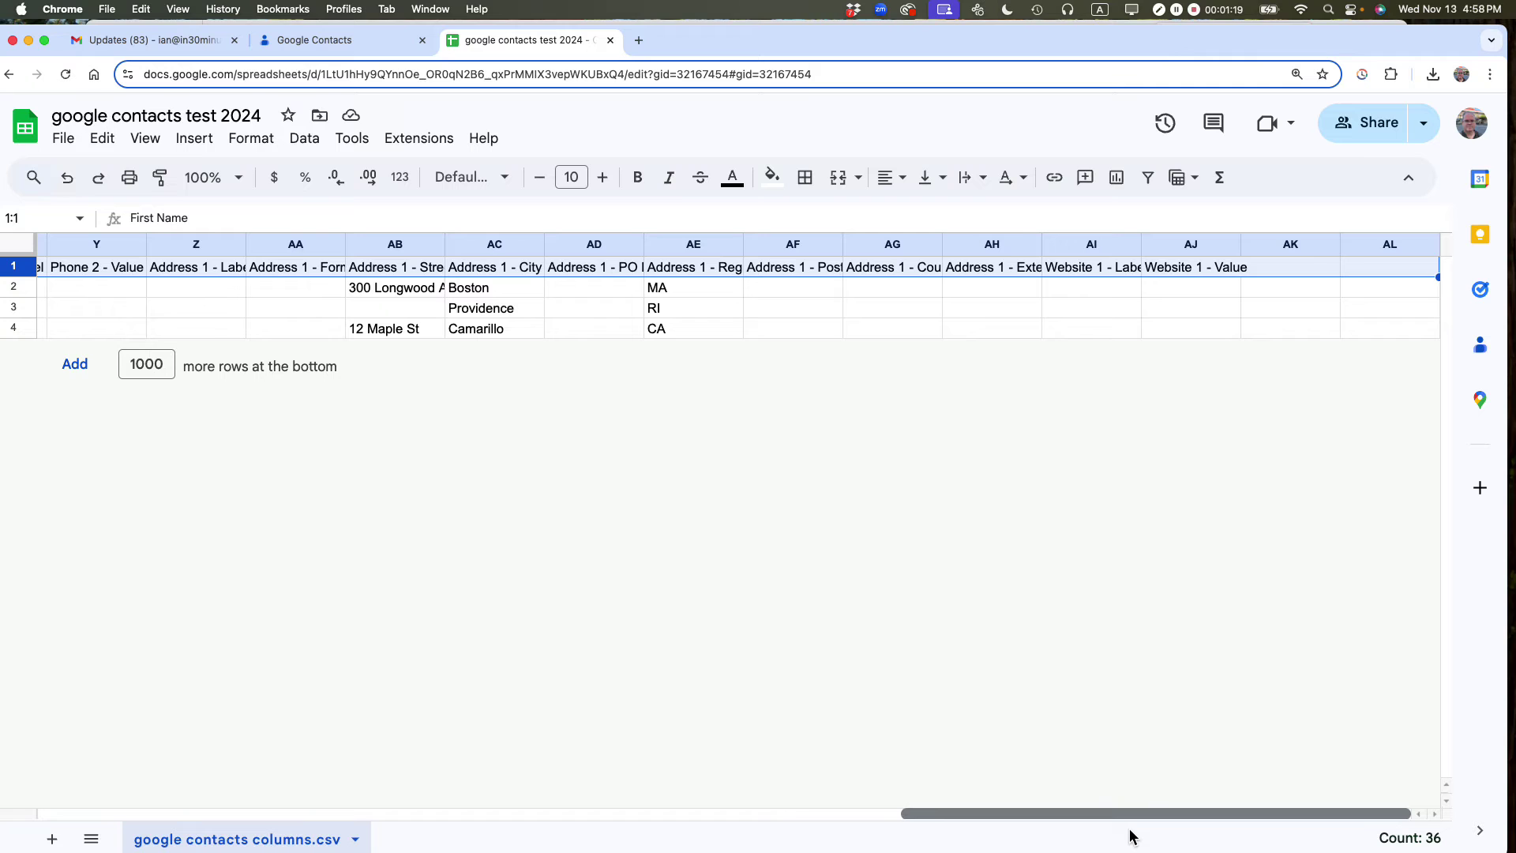
pyautogui.moveTo(1115, 830)
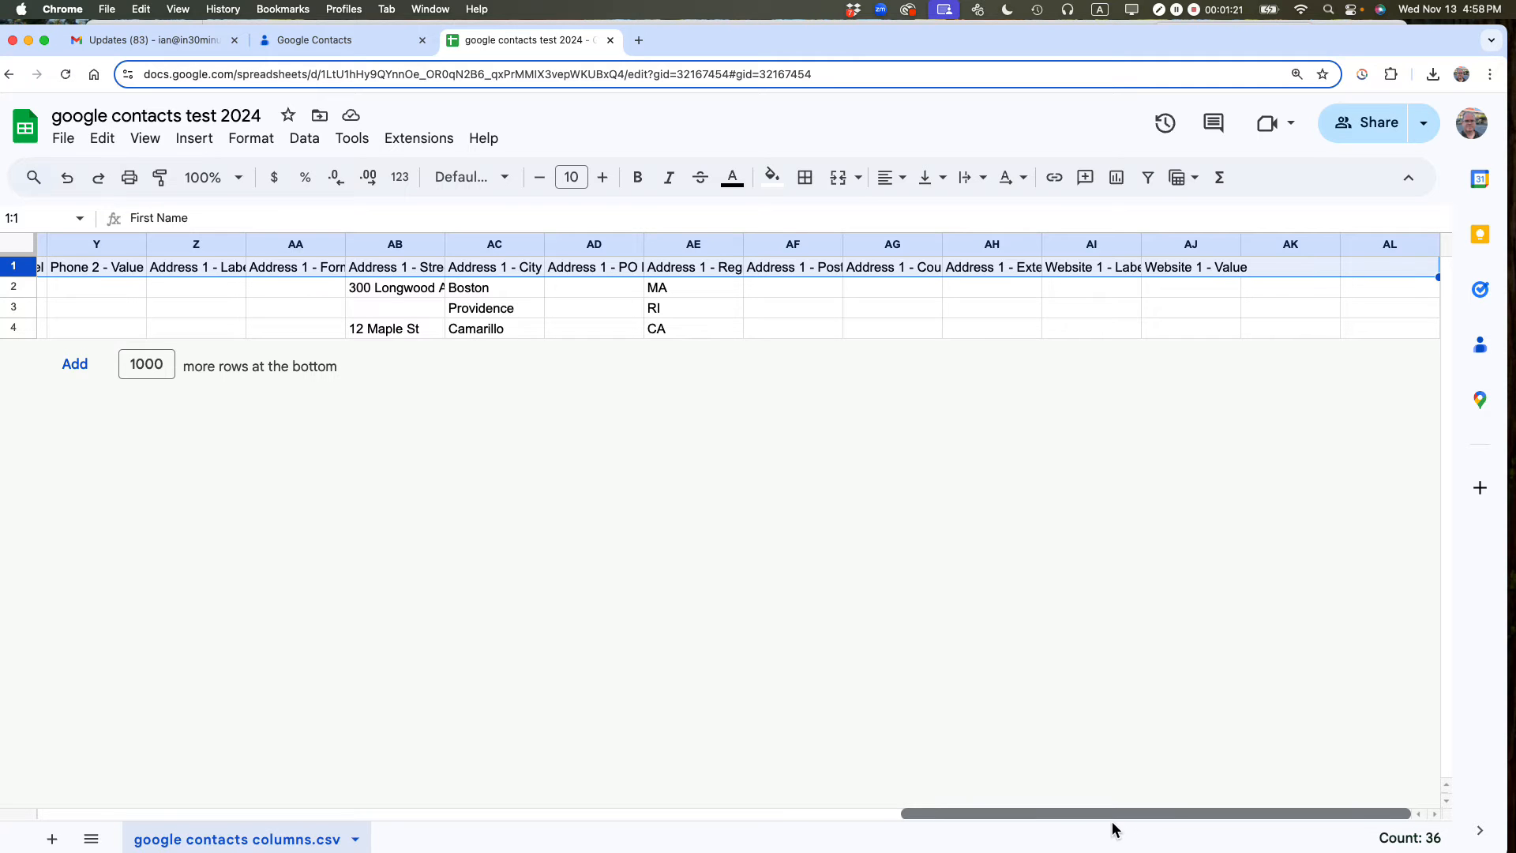
pyautogui.hscroll(-3)
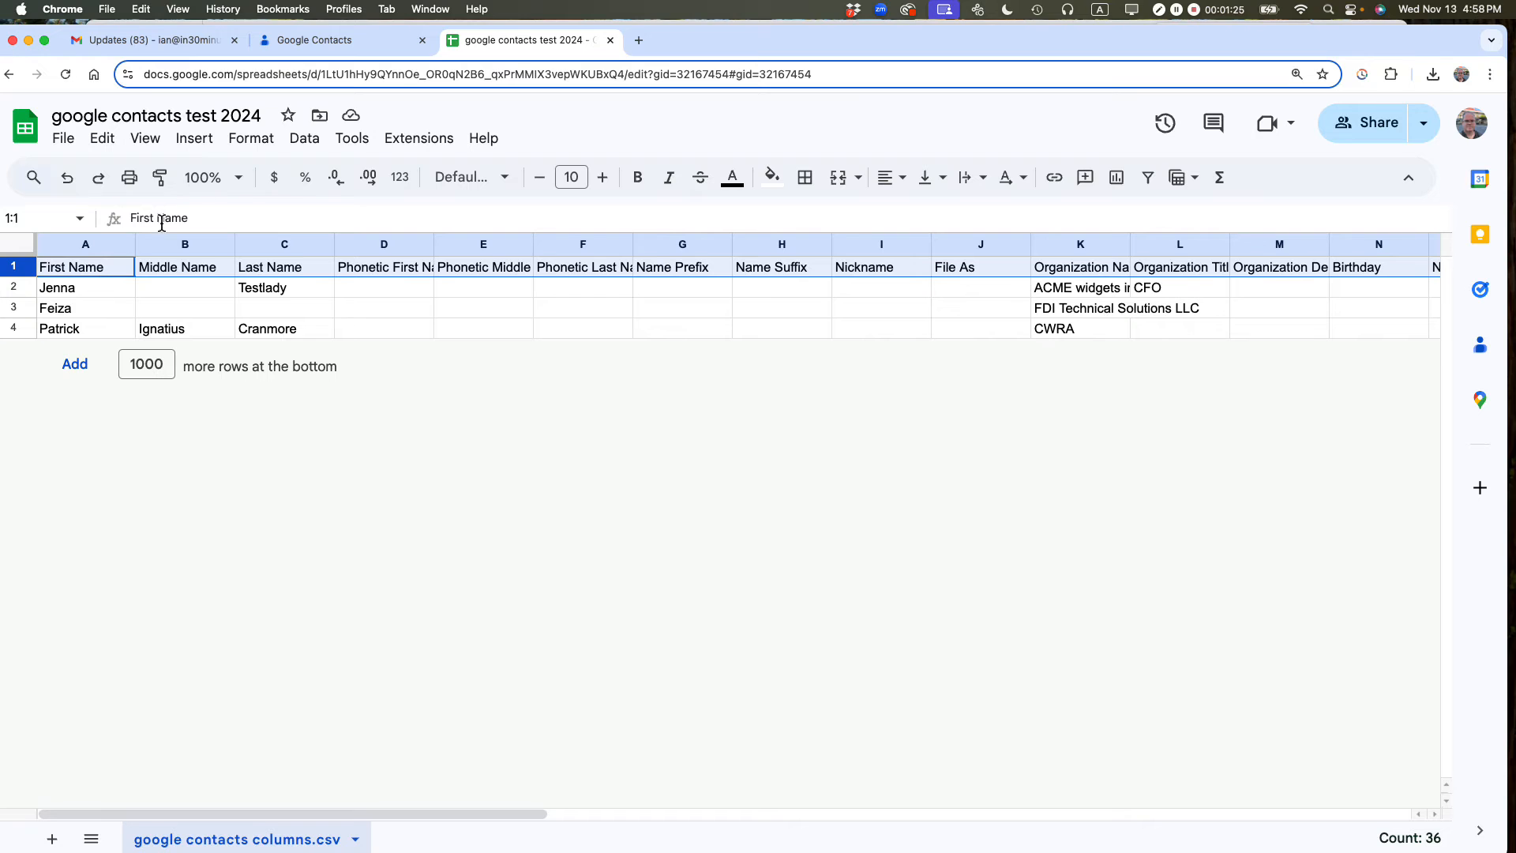
# Export all 15 existing contacts as a Google CSV file, then return to the spreadsheet
pyautogui.click(319, 40)
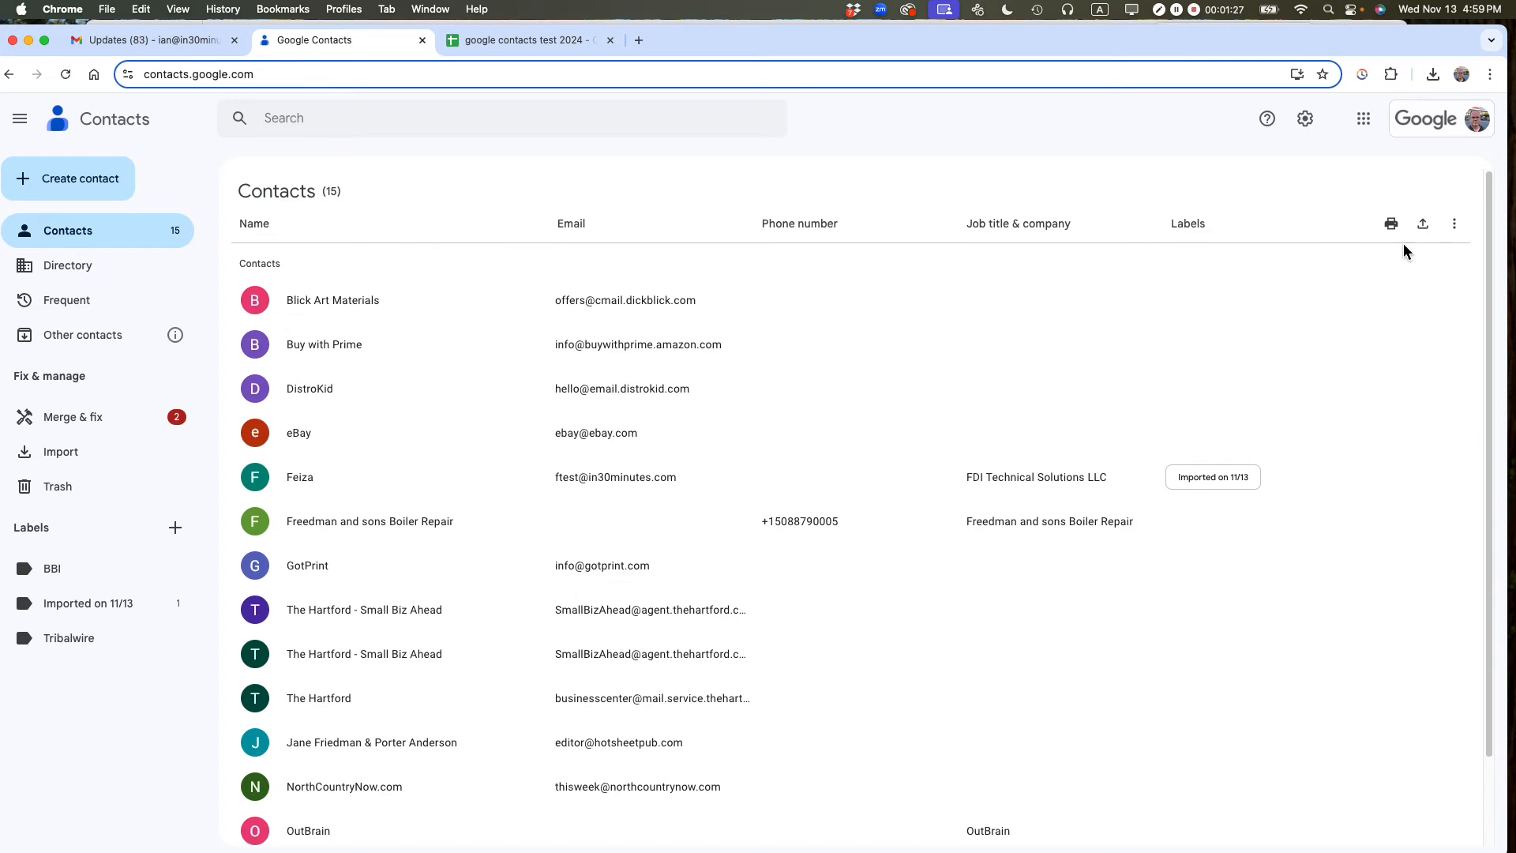
pyautogui.click(1422, 224)
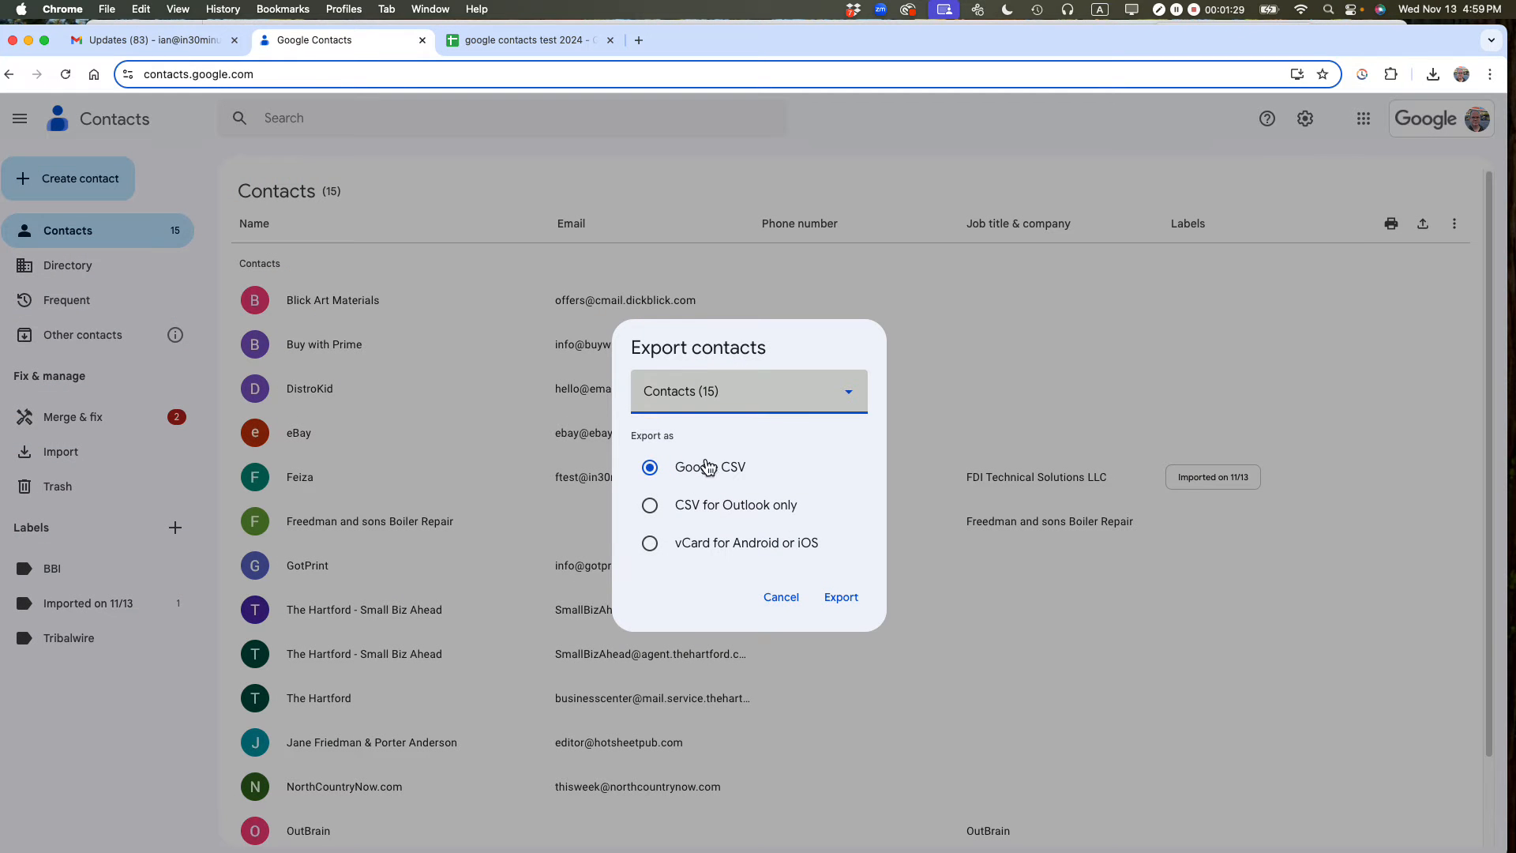
pyautogui.click(848, 391)
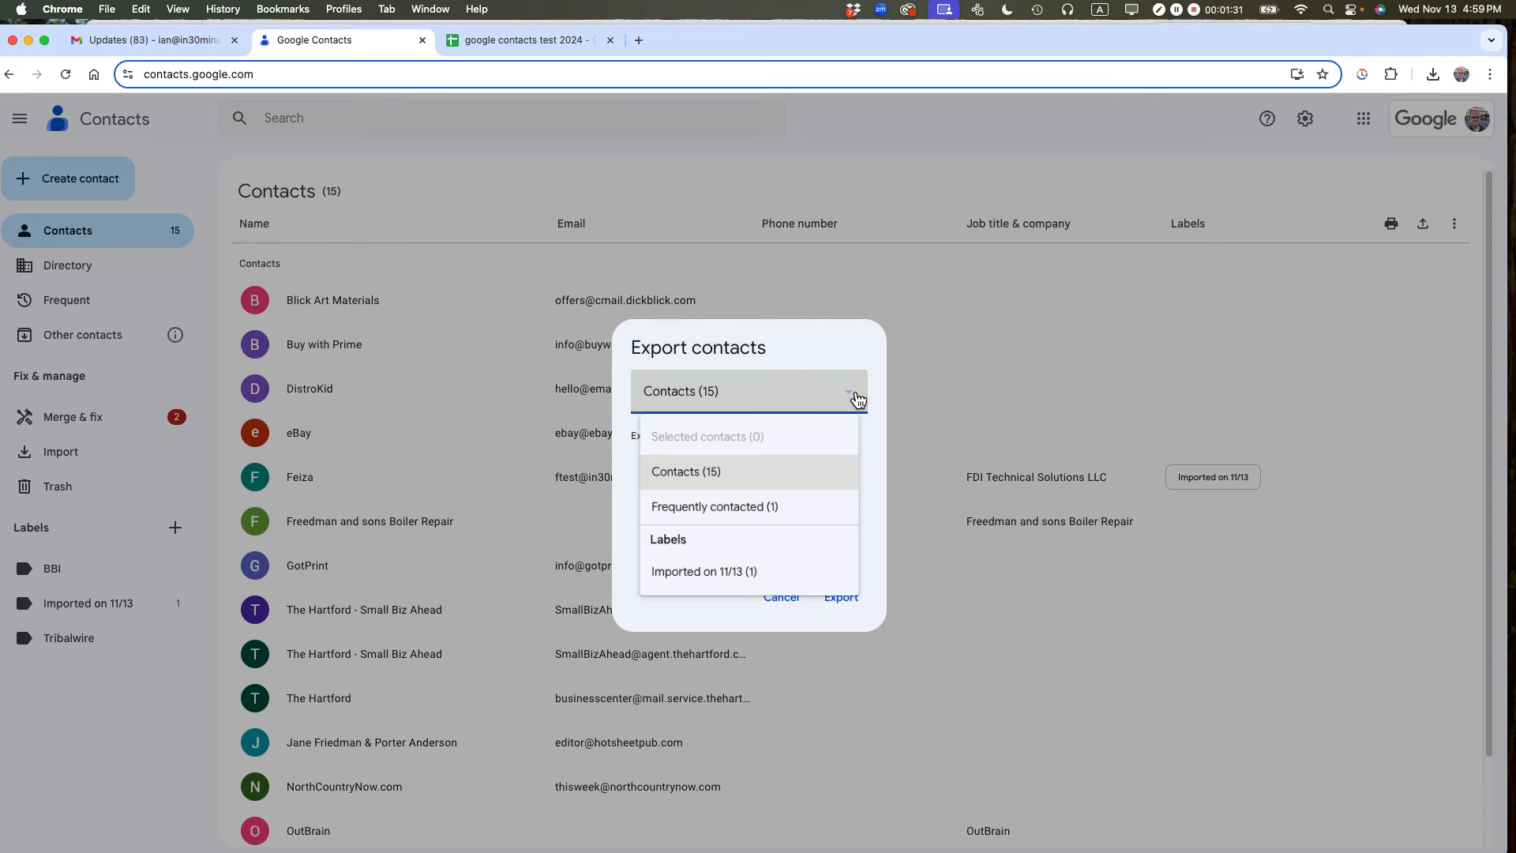
pyautogui.click(685, 471)
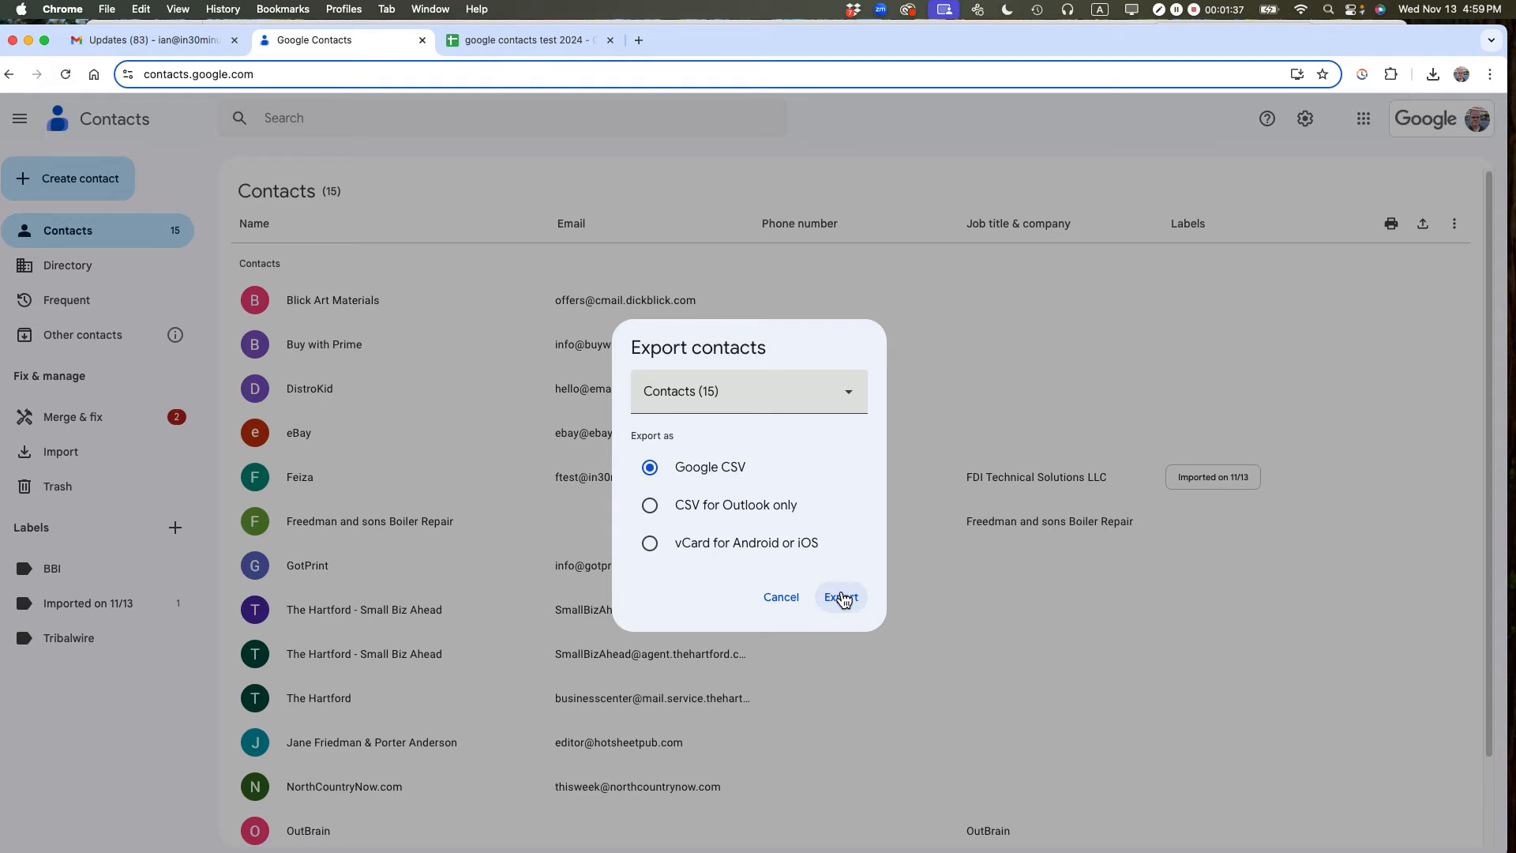
pyautogui.moveTo(840, 591)
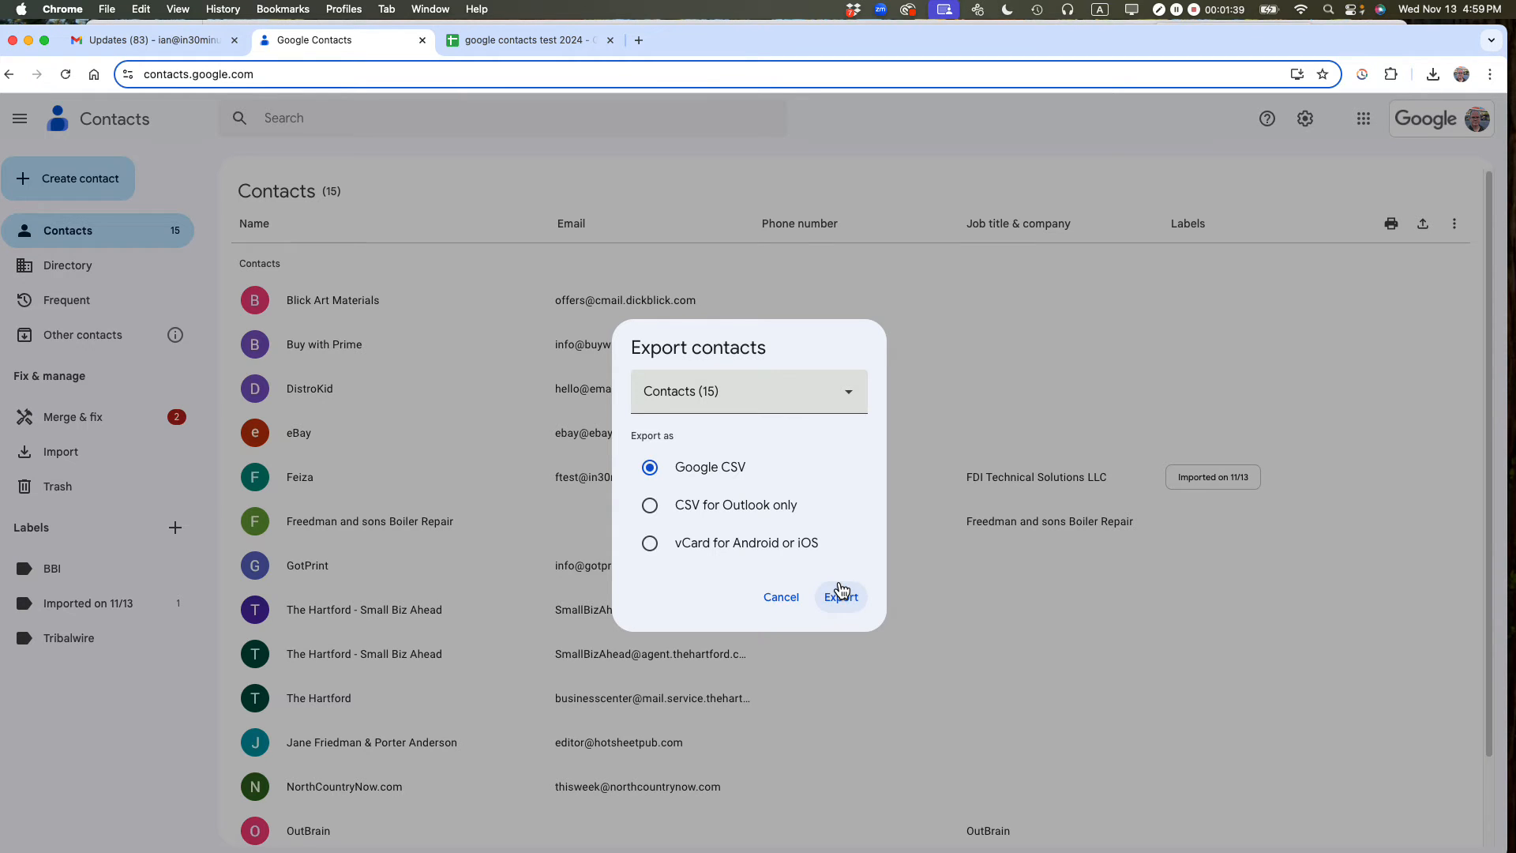
pyautogui.click(840, 597)
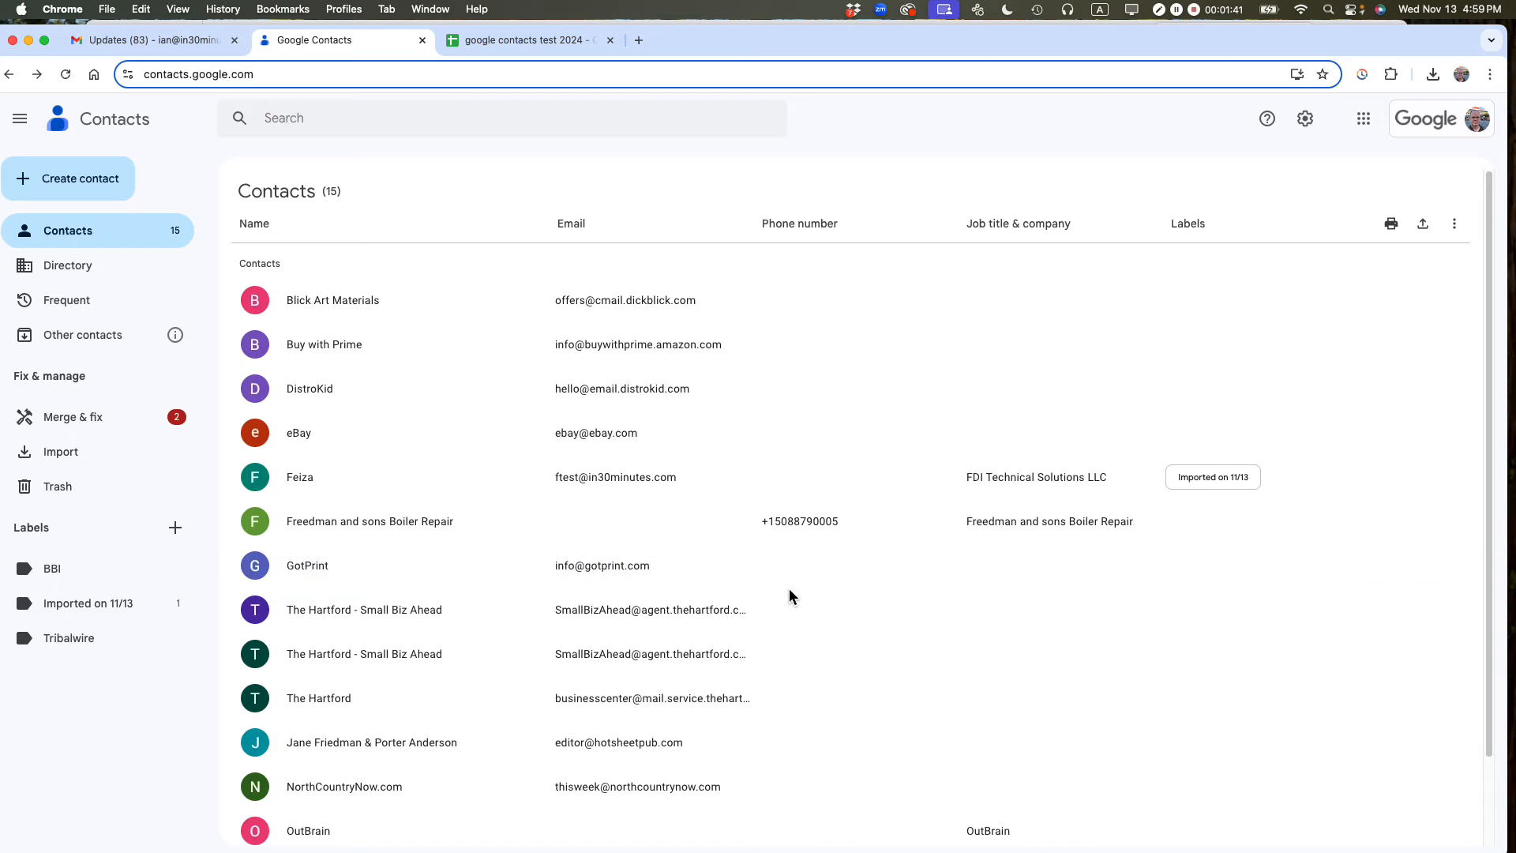
pyautogui.moveTo(785, 586)
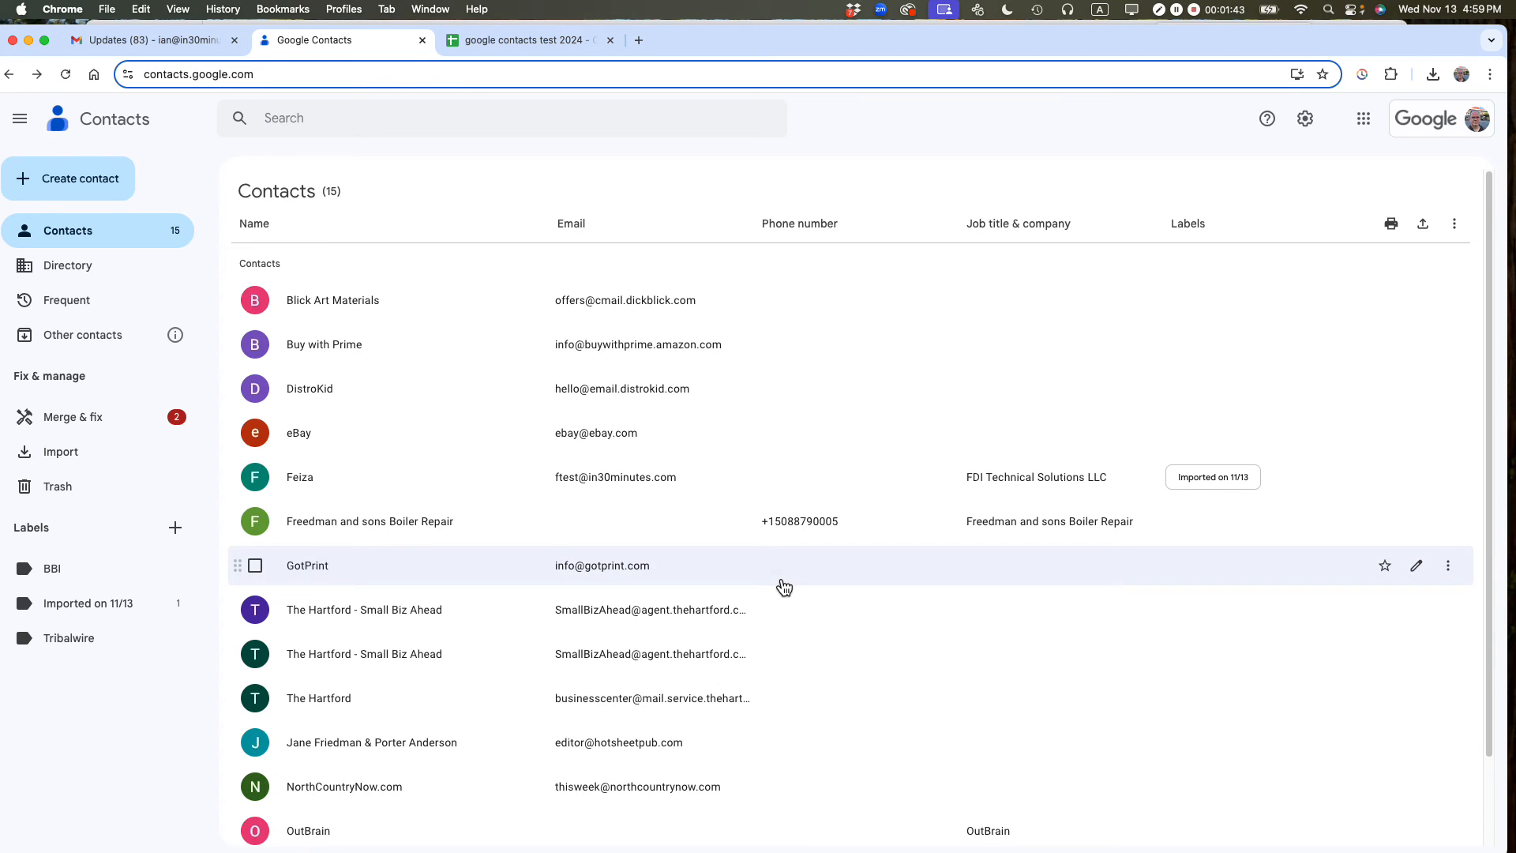
pyautogui.moveTo(780, 578)
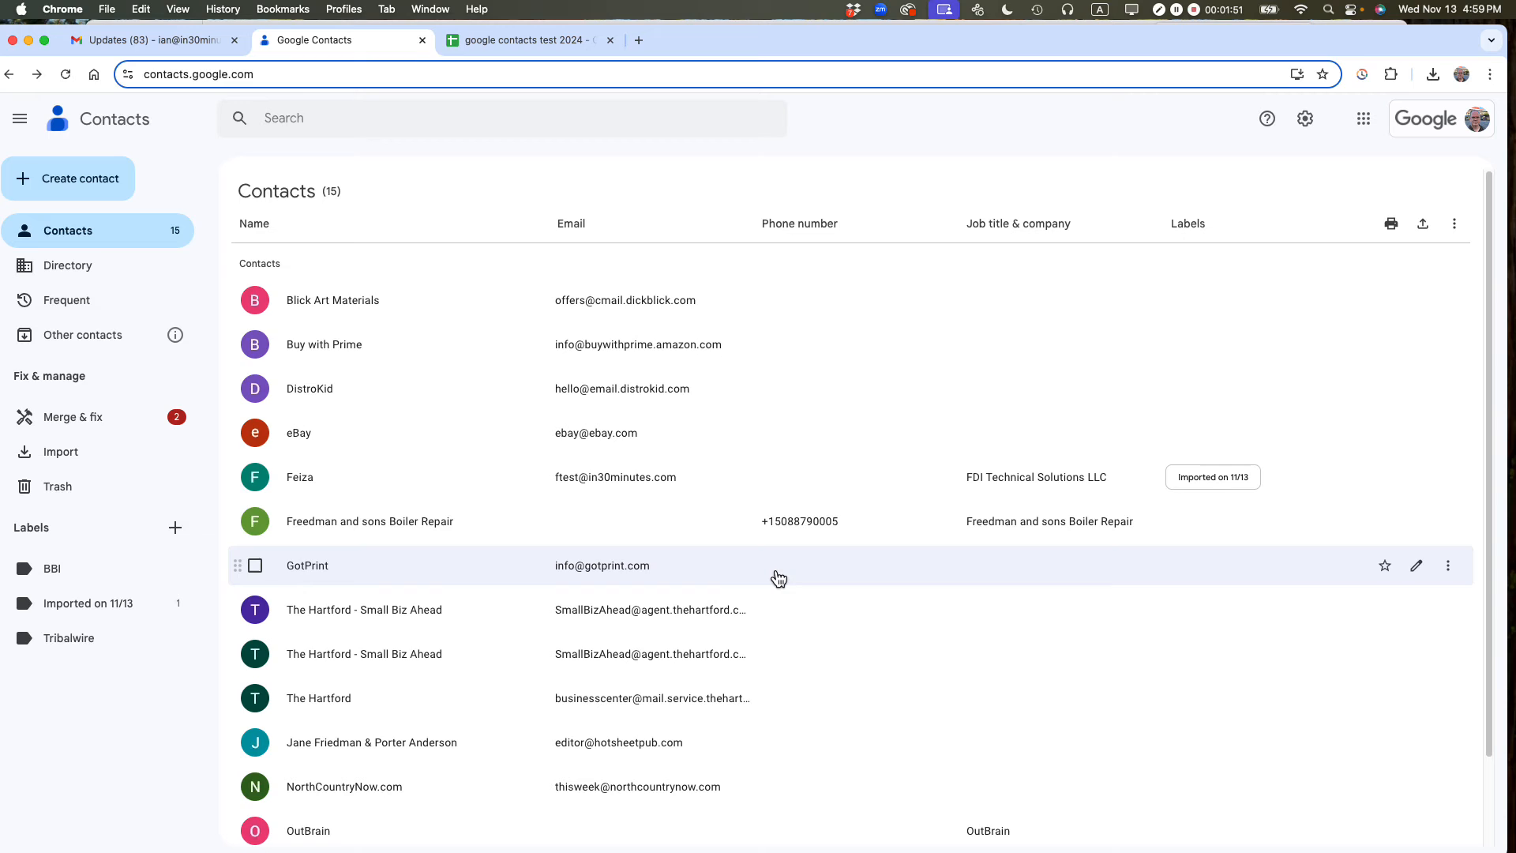
pyautogui.click(527, 39)
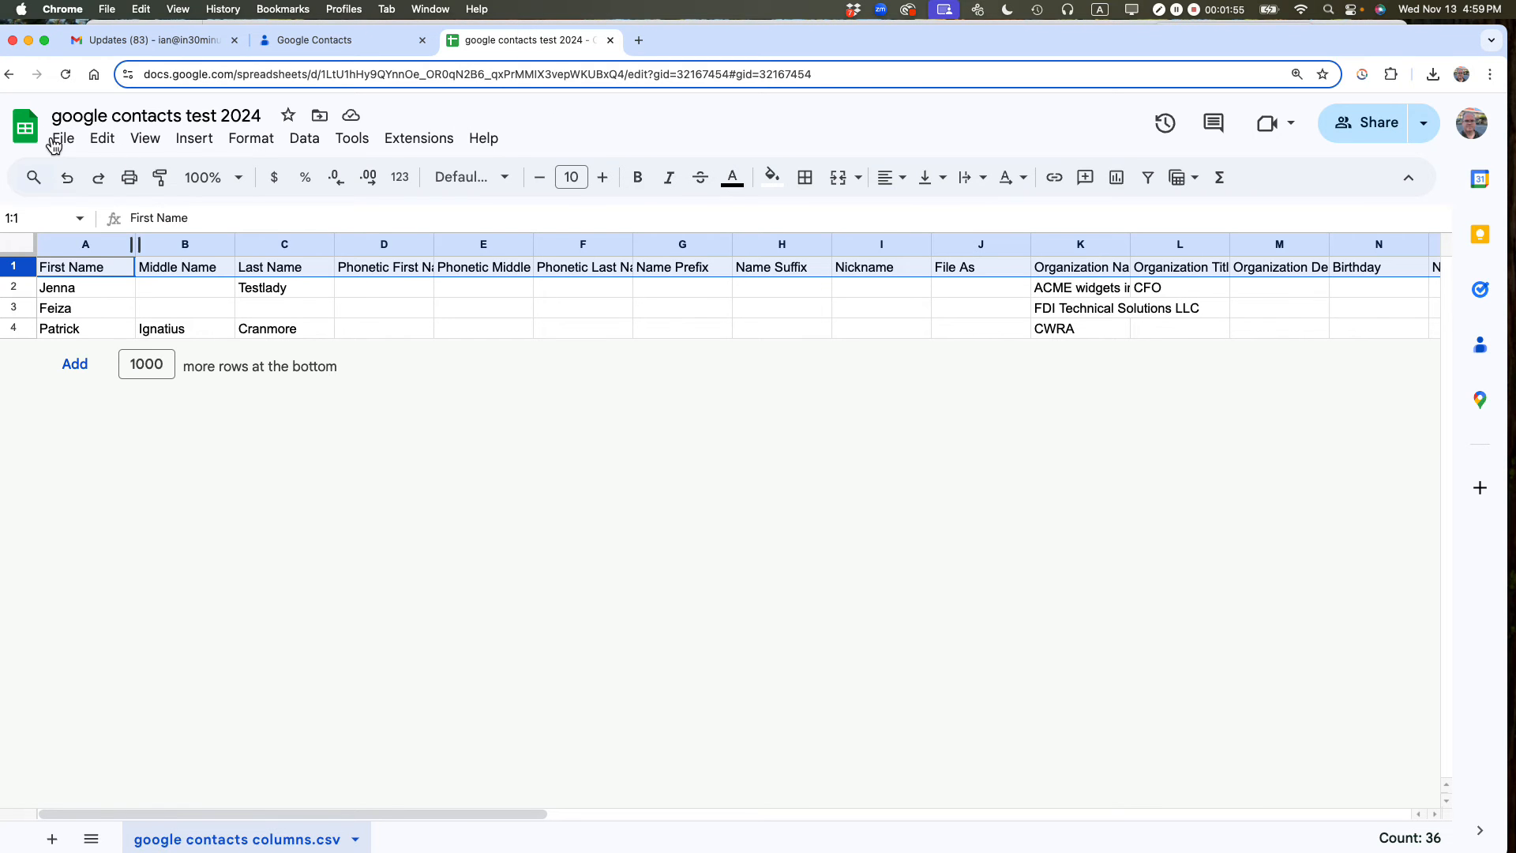
# Download the contacts sheet as a Comma Separated Values (.csv) file into Downloads
pyautogui.click(61, 139)
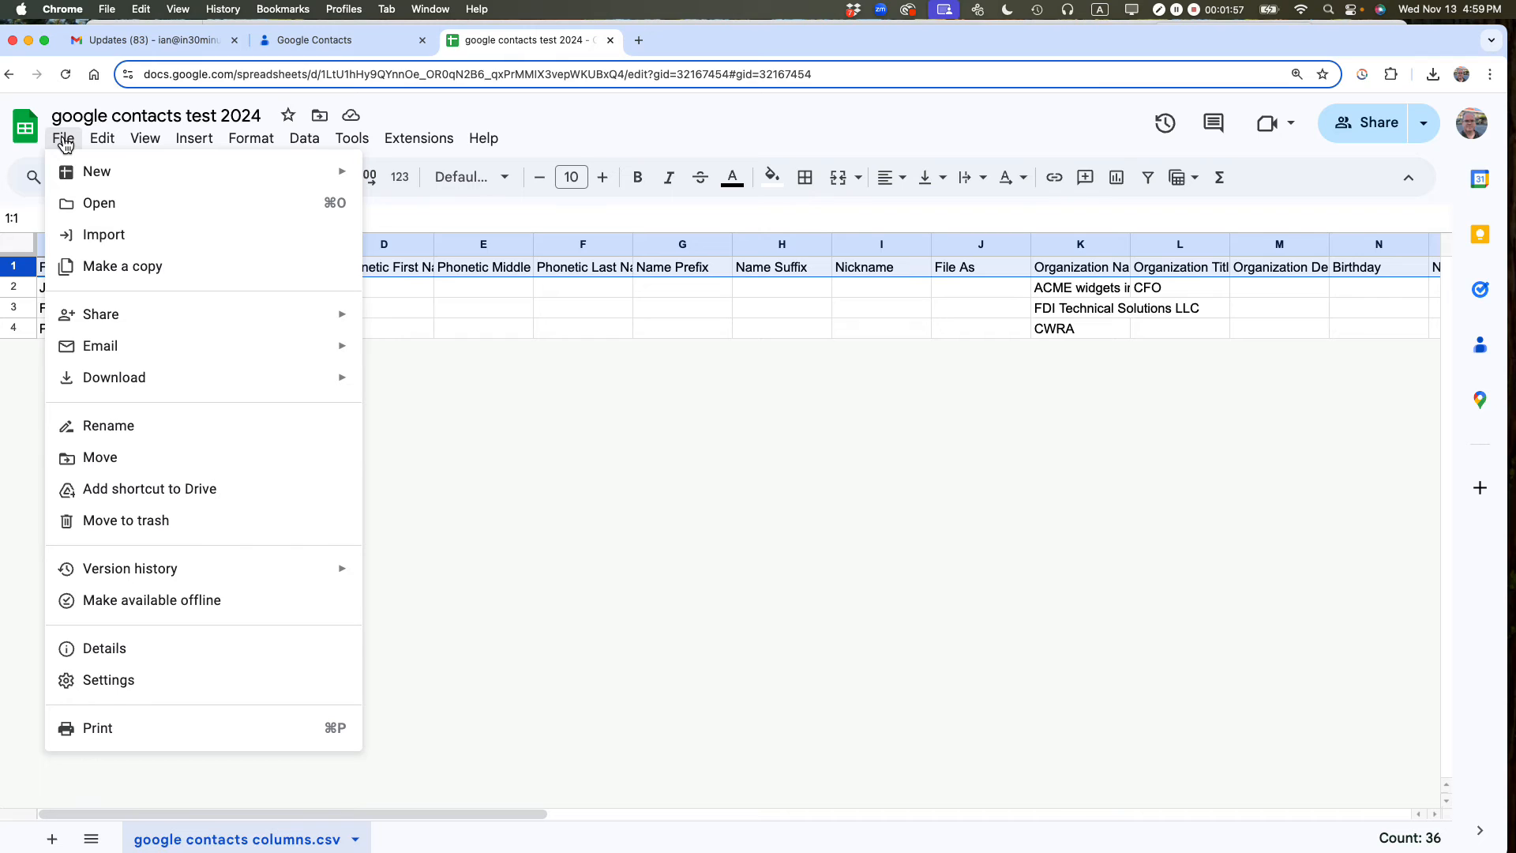
pyautogui.moveTo(114, 377)
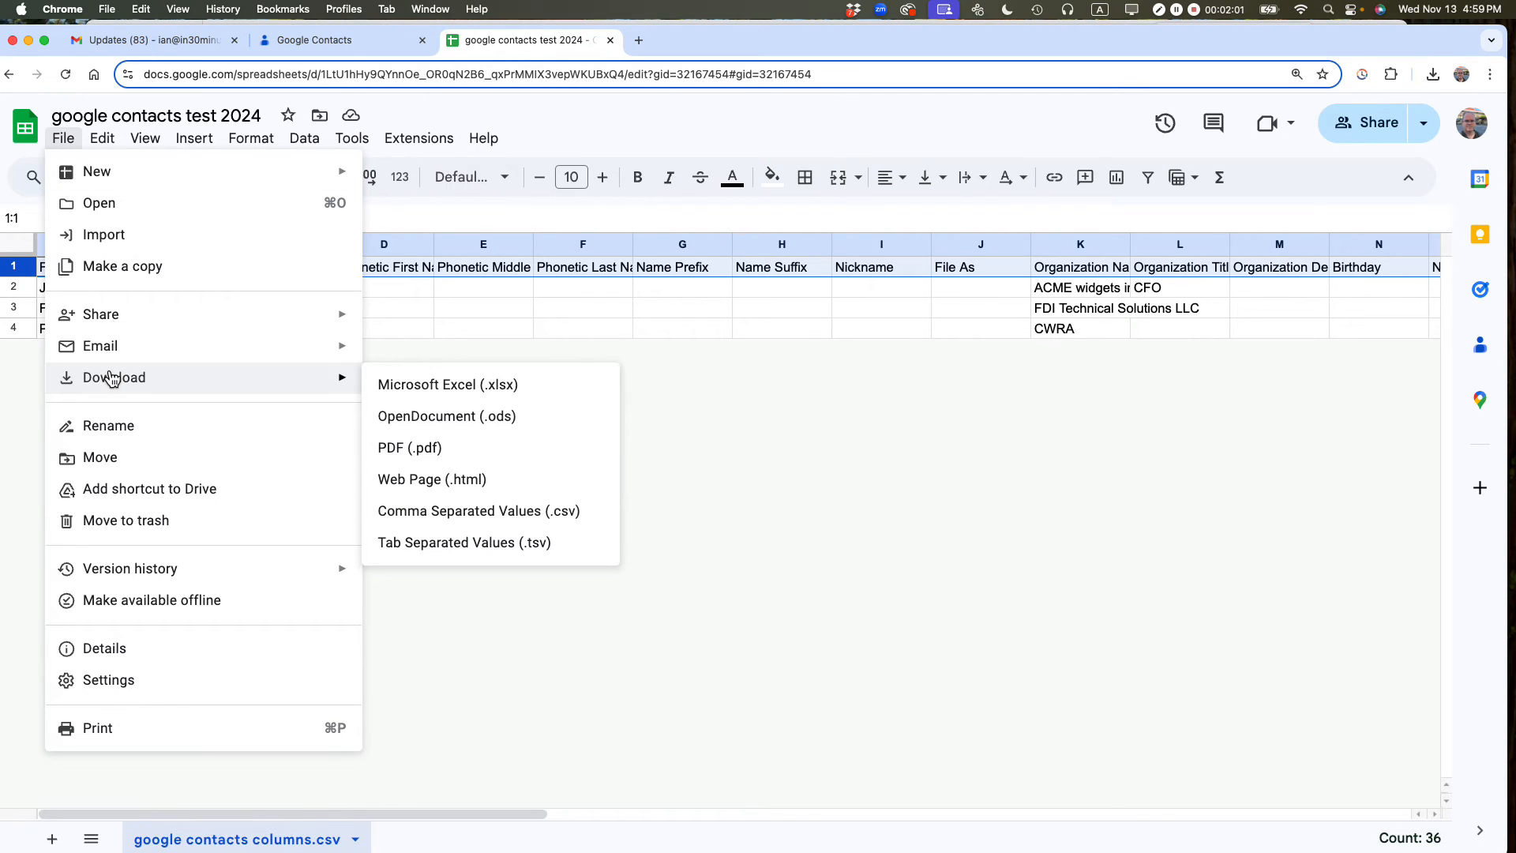
pyautogui.moveTo(478, 511)
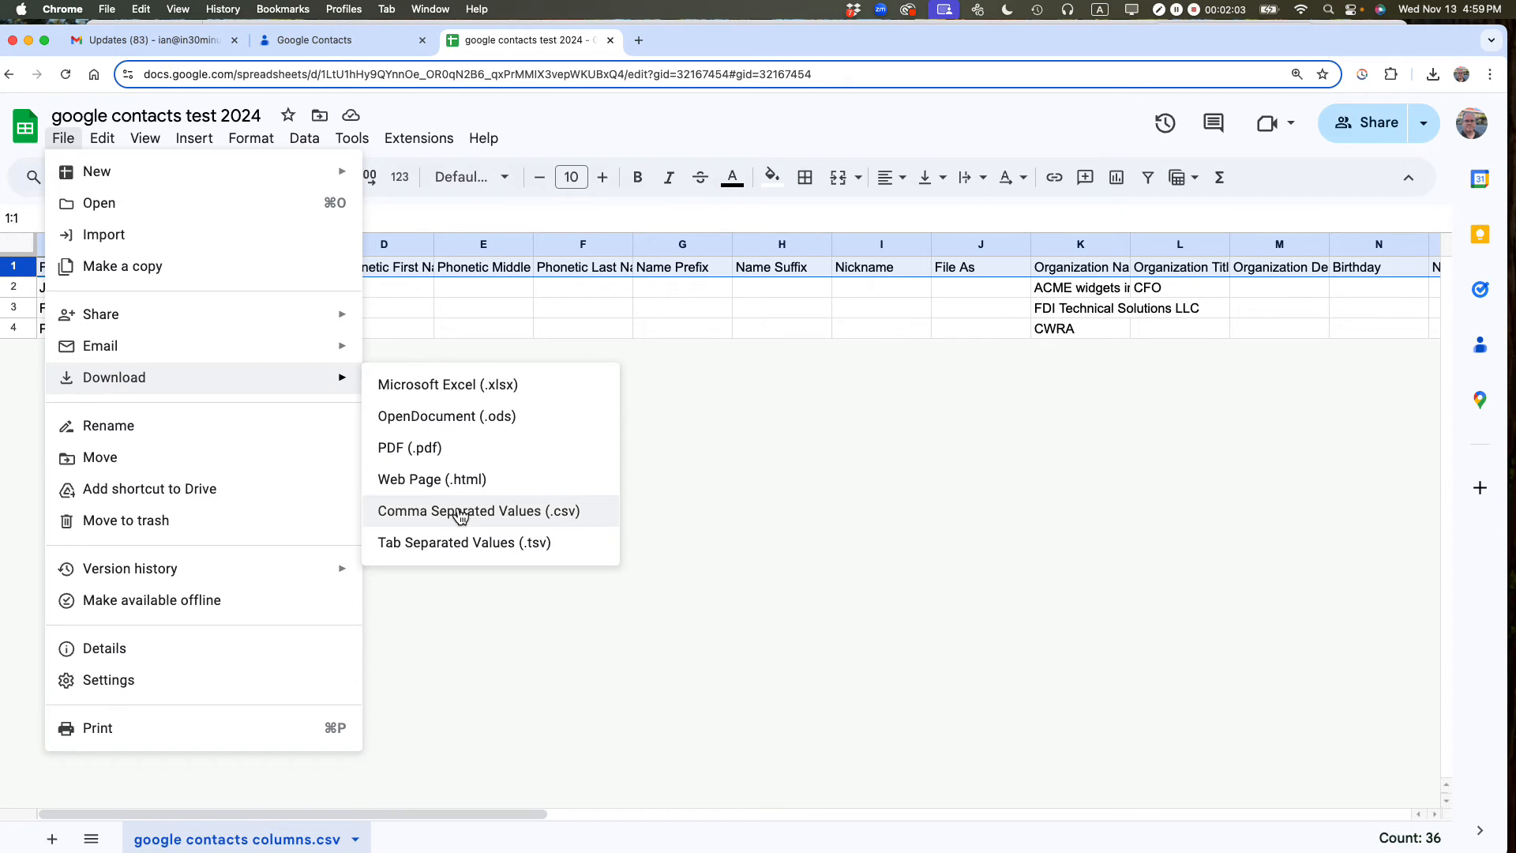
pyautogui.click(478, 511)
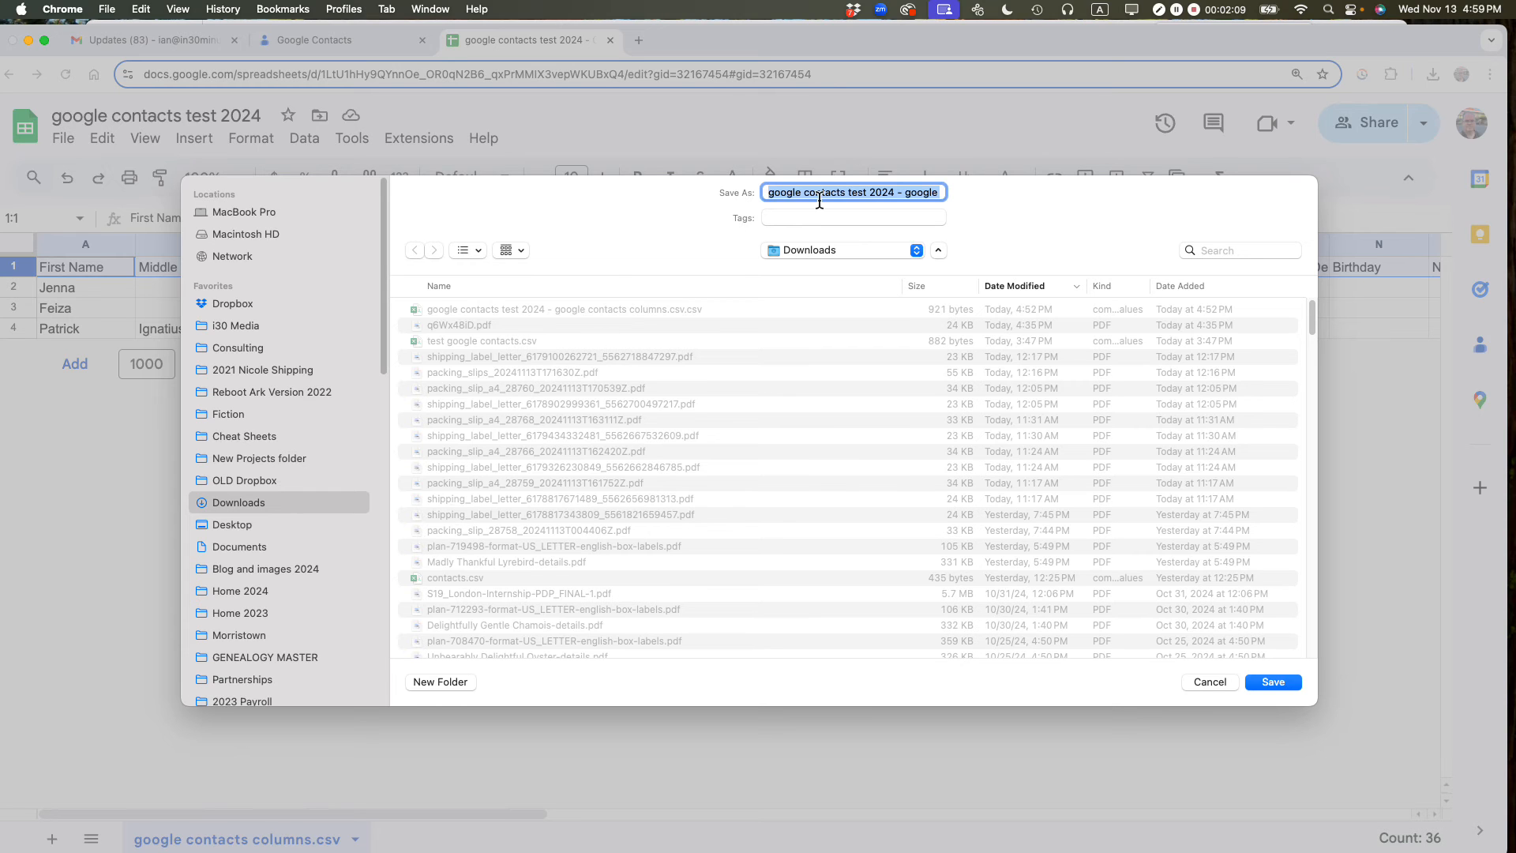
pyautogui.click(1272, 682)
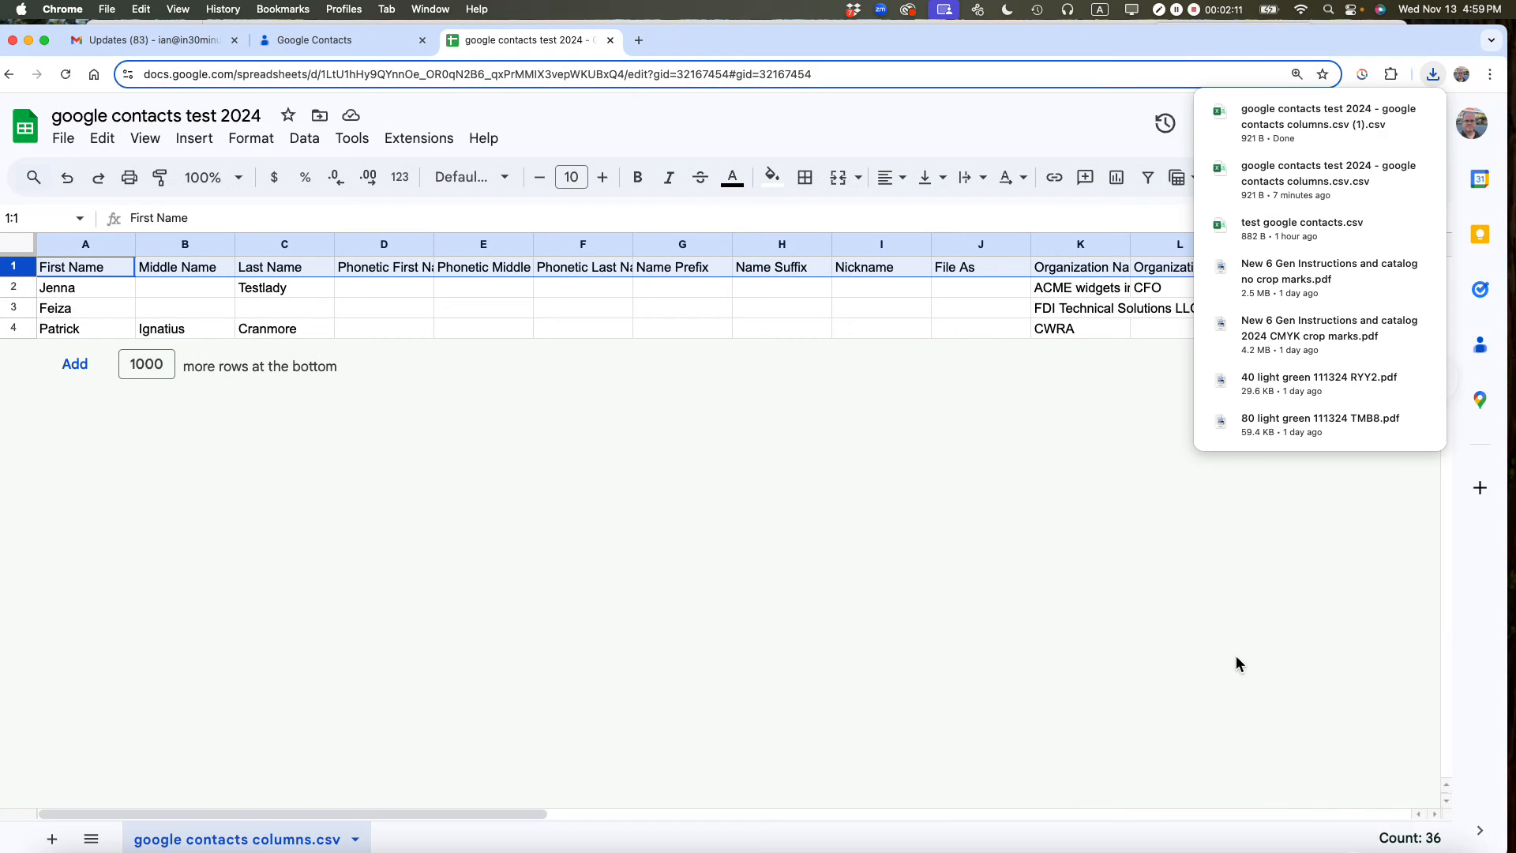
pyautogui.click(313, 39)
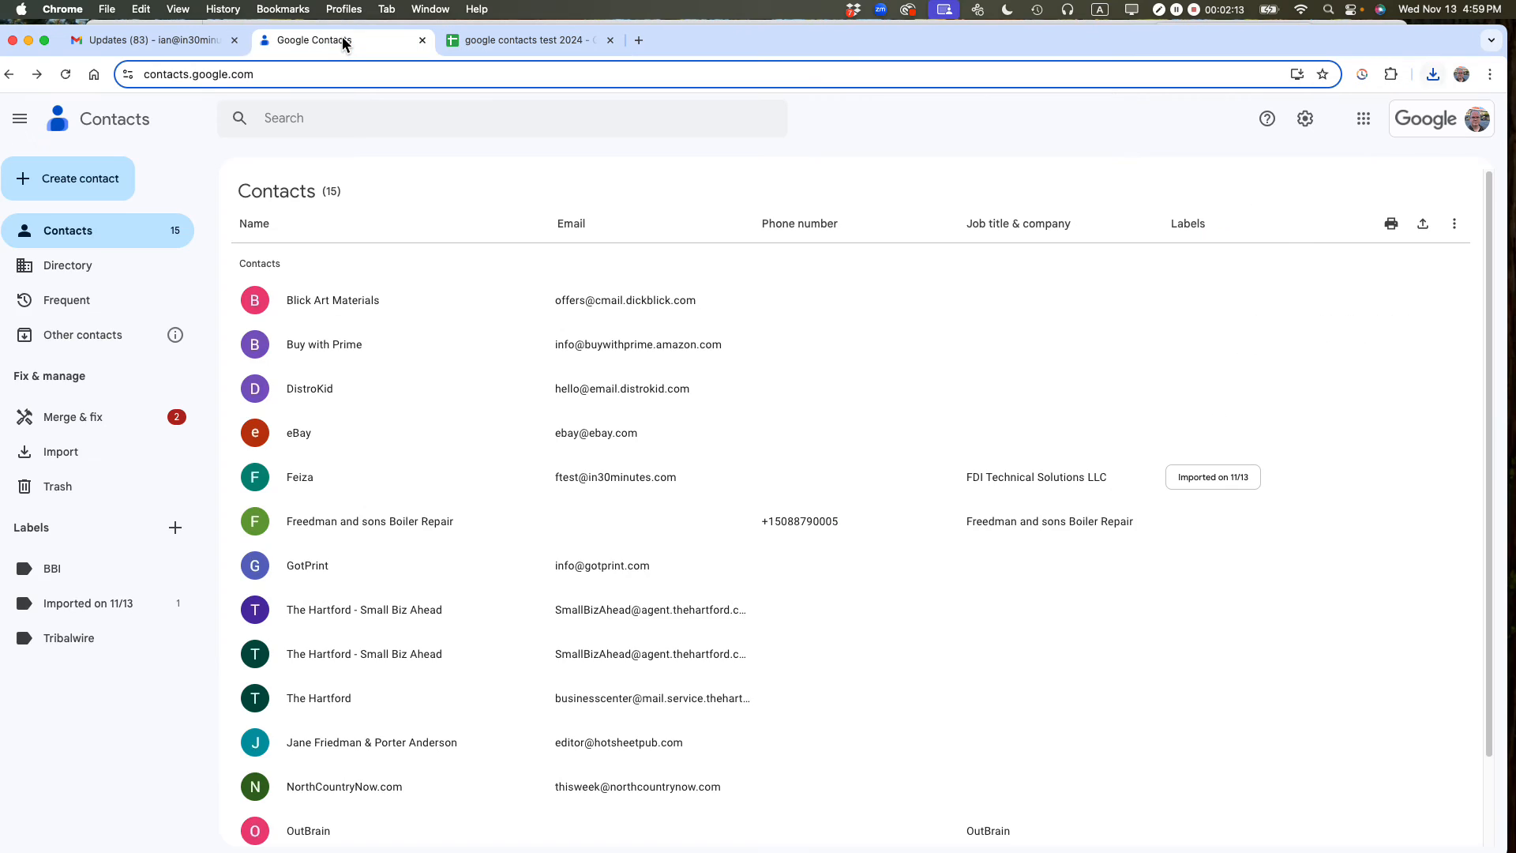
# Import the downloaded CSV, adding its three contacts under a new 'Imported on 11/13 1' label
pyautogui.click(60, 452)
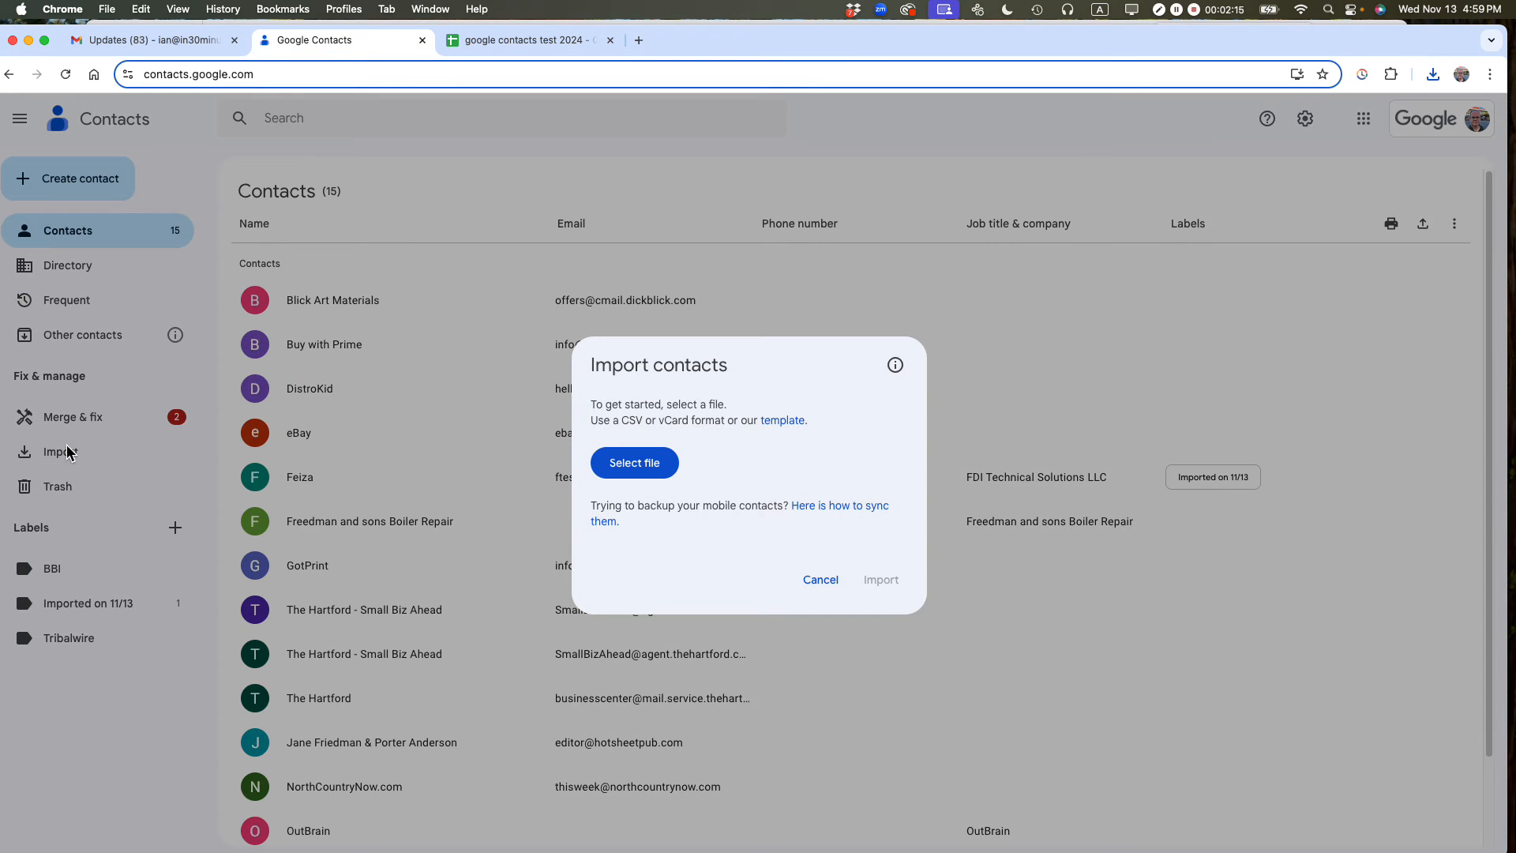
pyautogui.moveTo(634, 462)
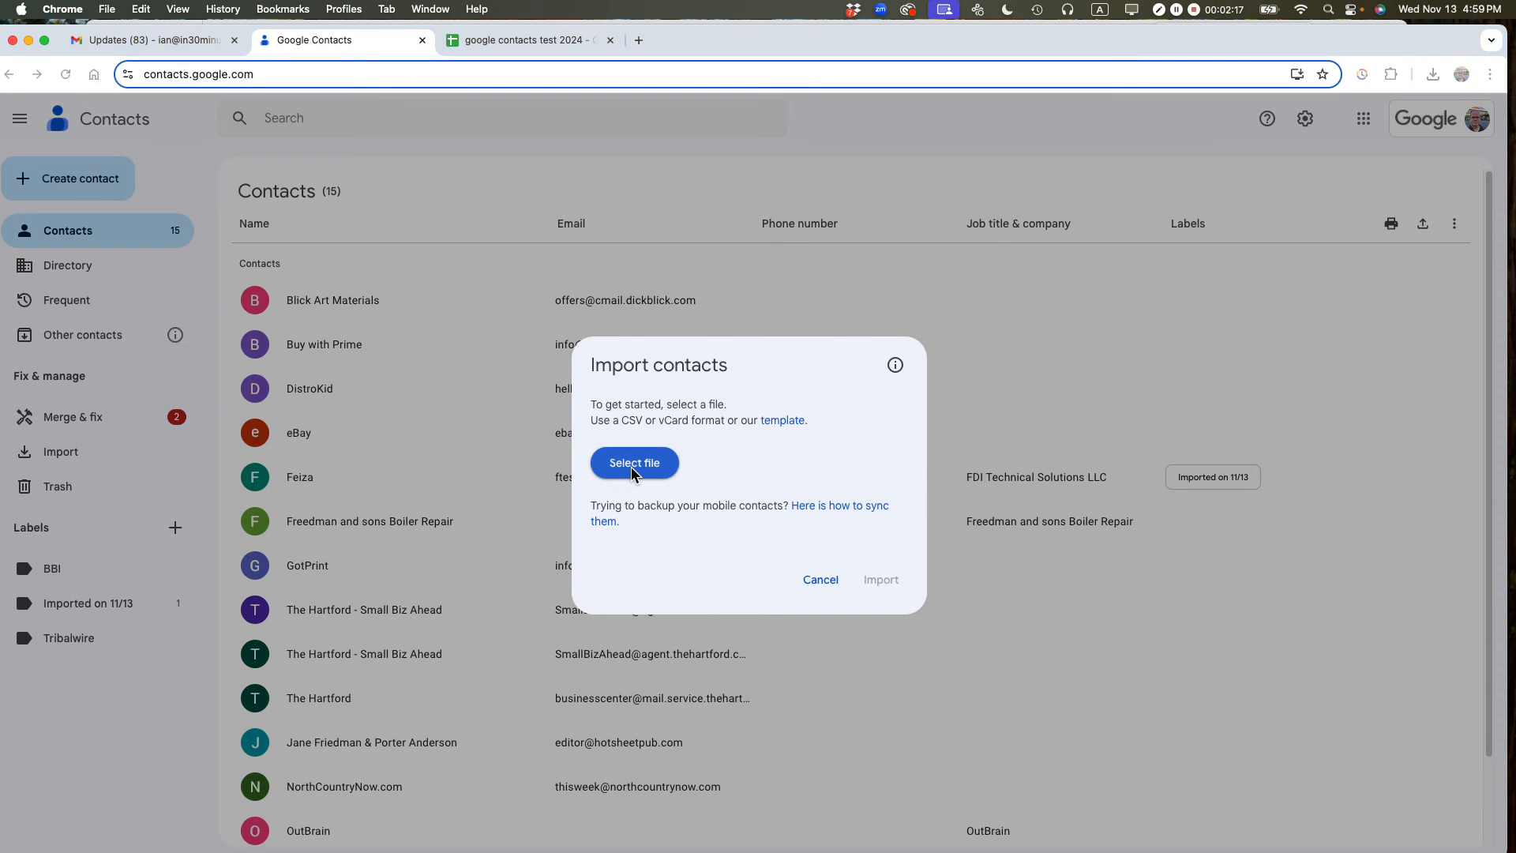
pyautogui.click(635, 462)
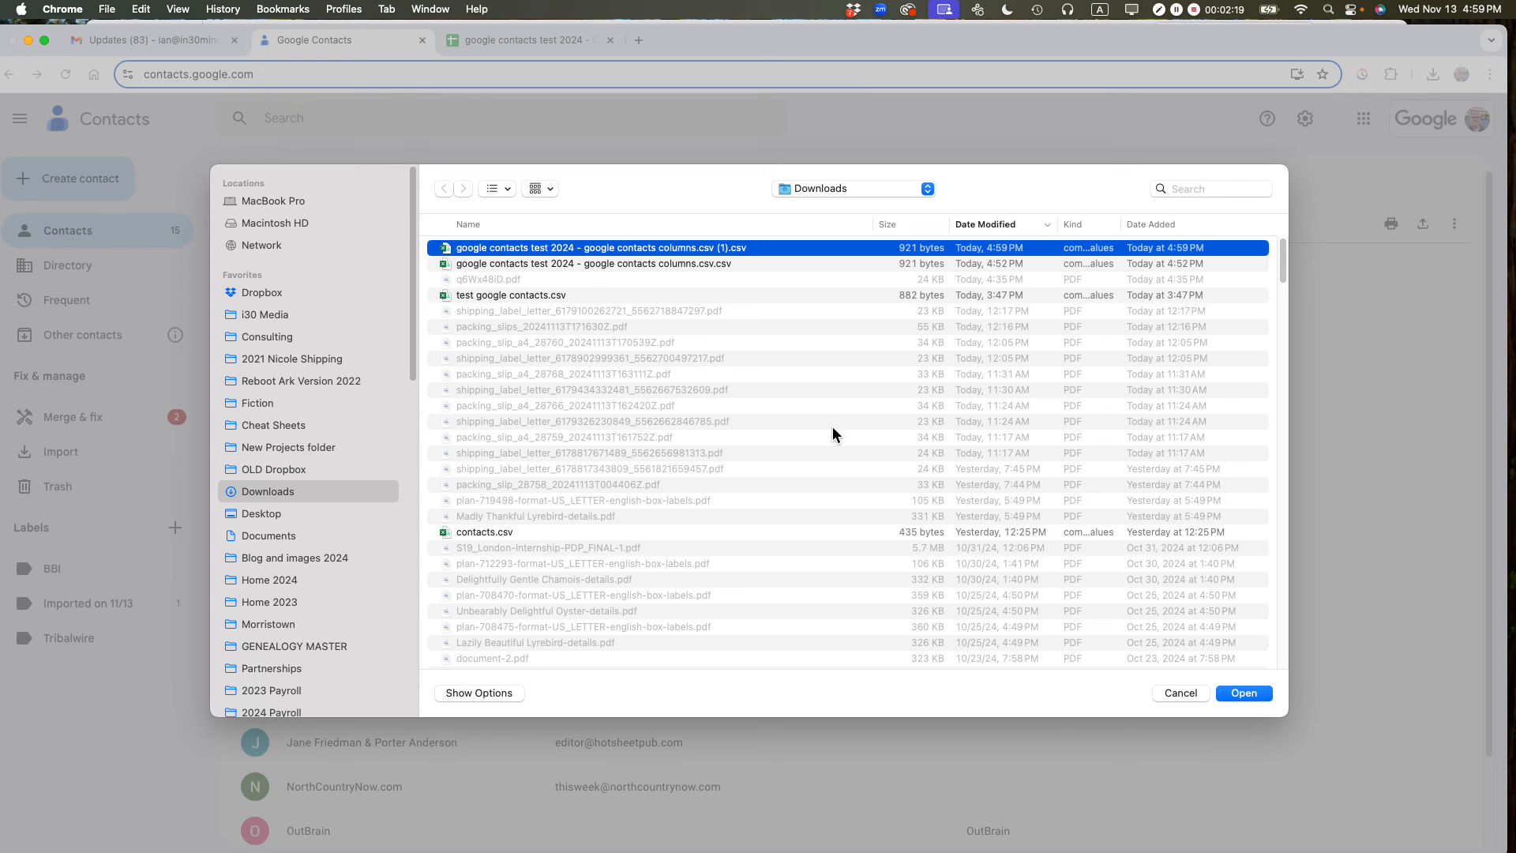
pyautogui.click(1244, 693)
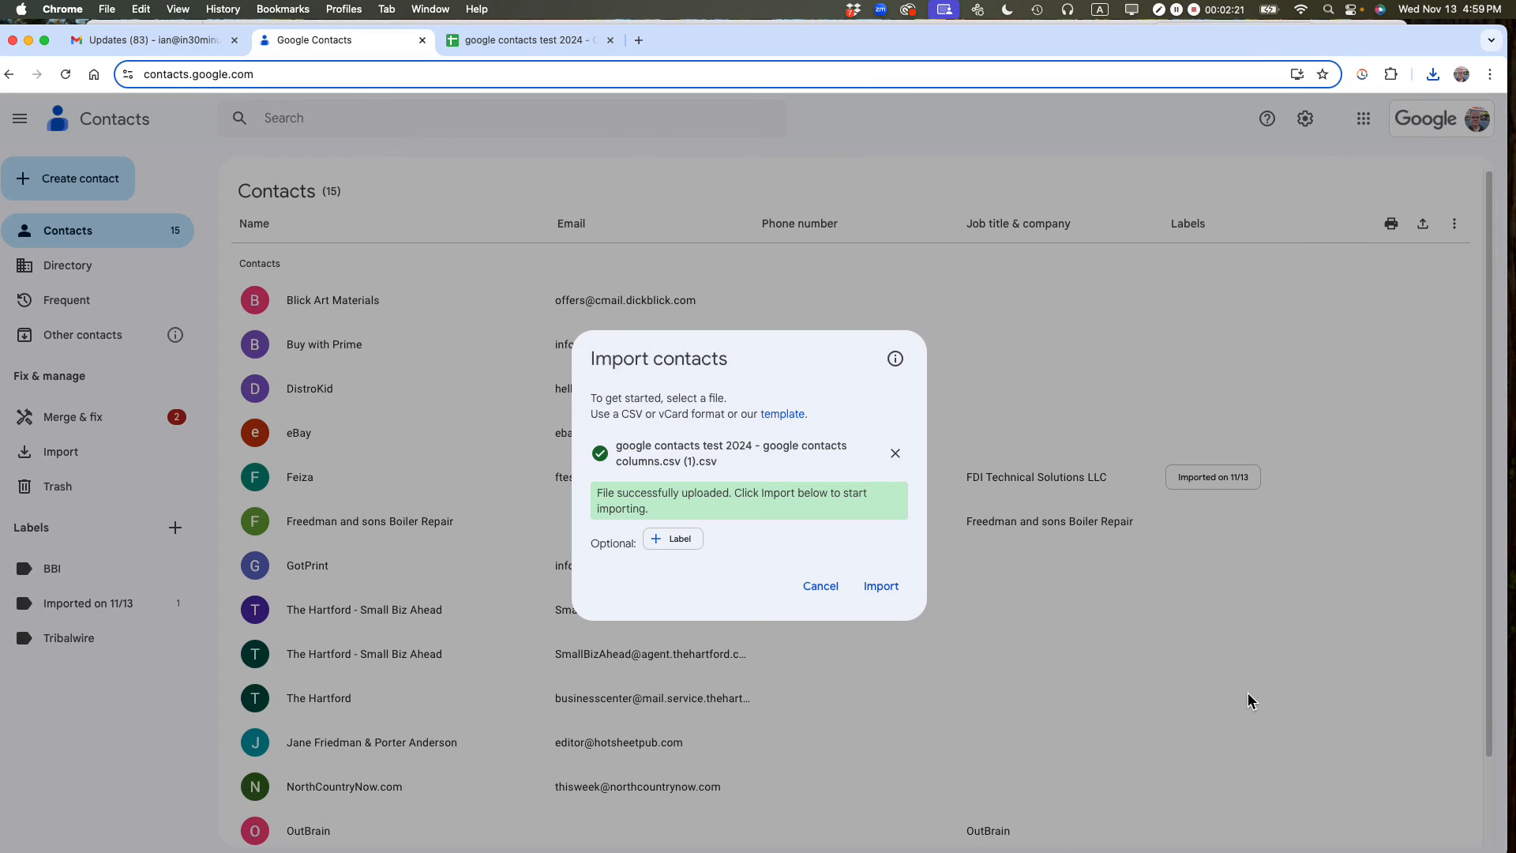
pyautogui.moveTo(722, 509)
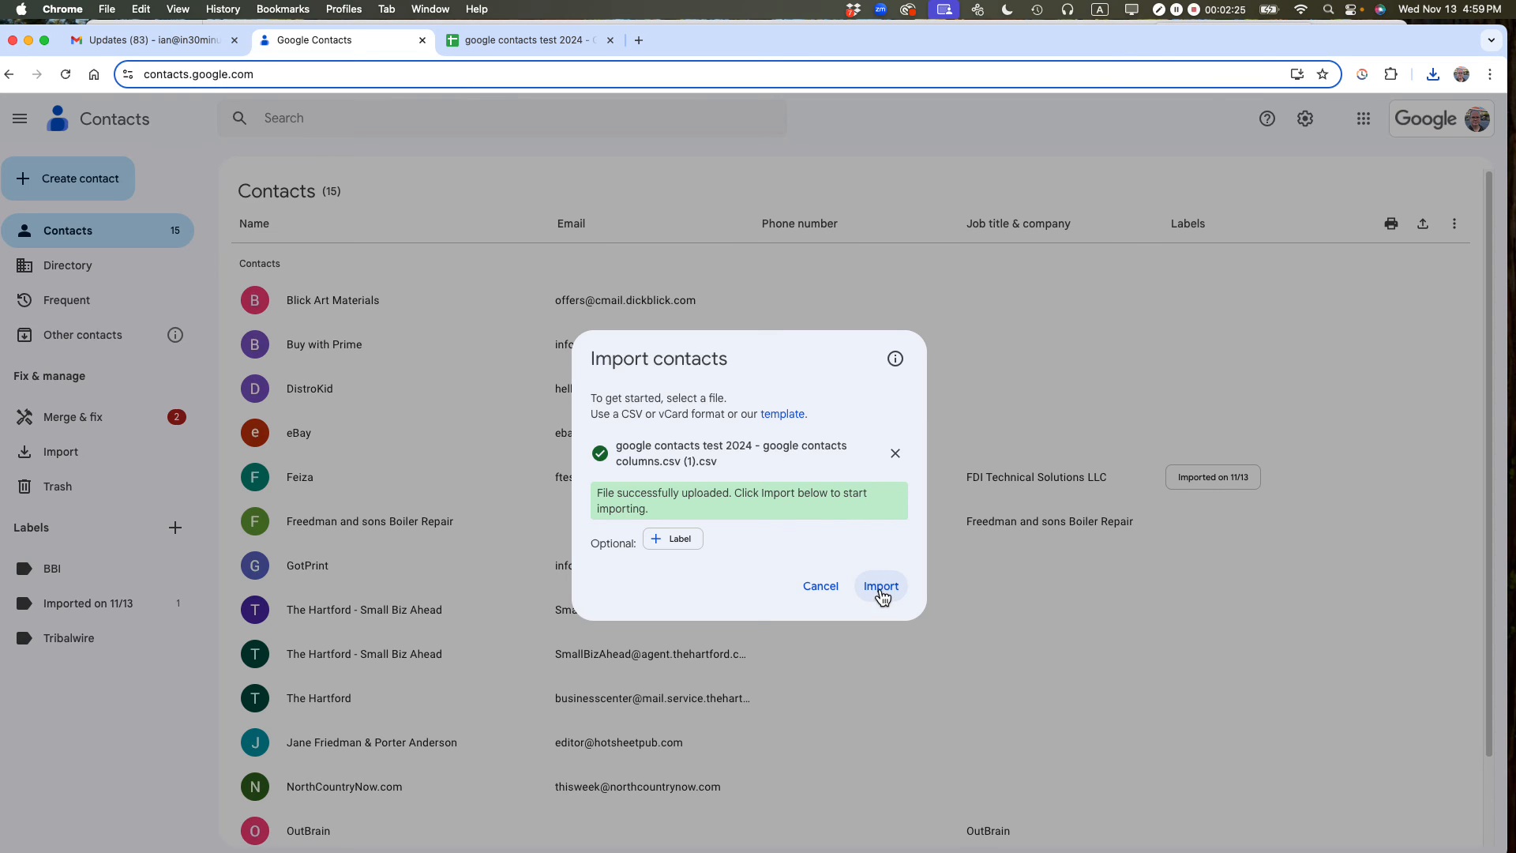
pyautogui.click(879, 586)
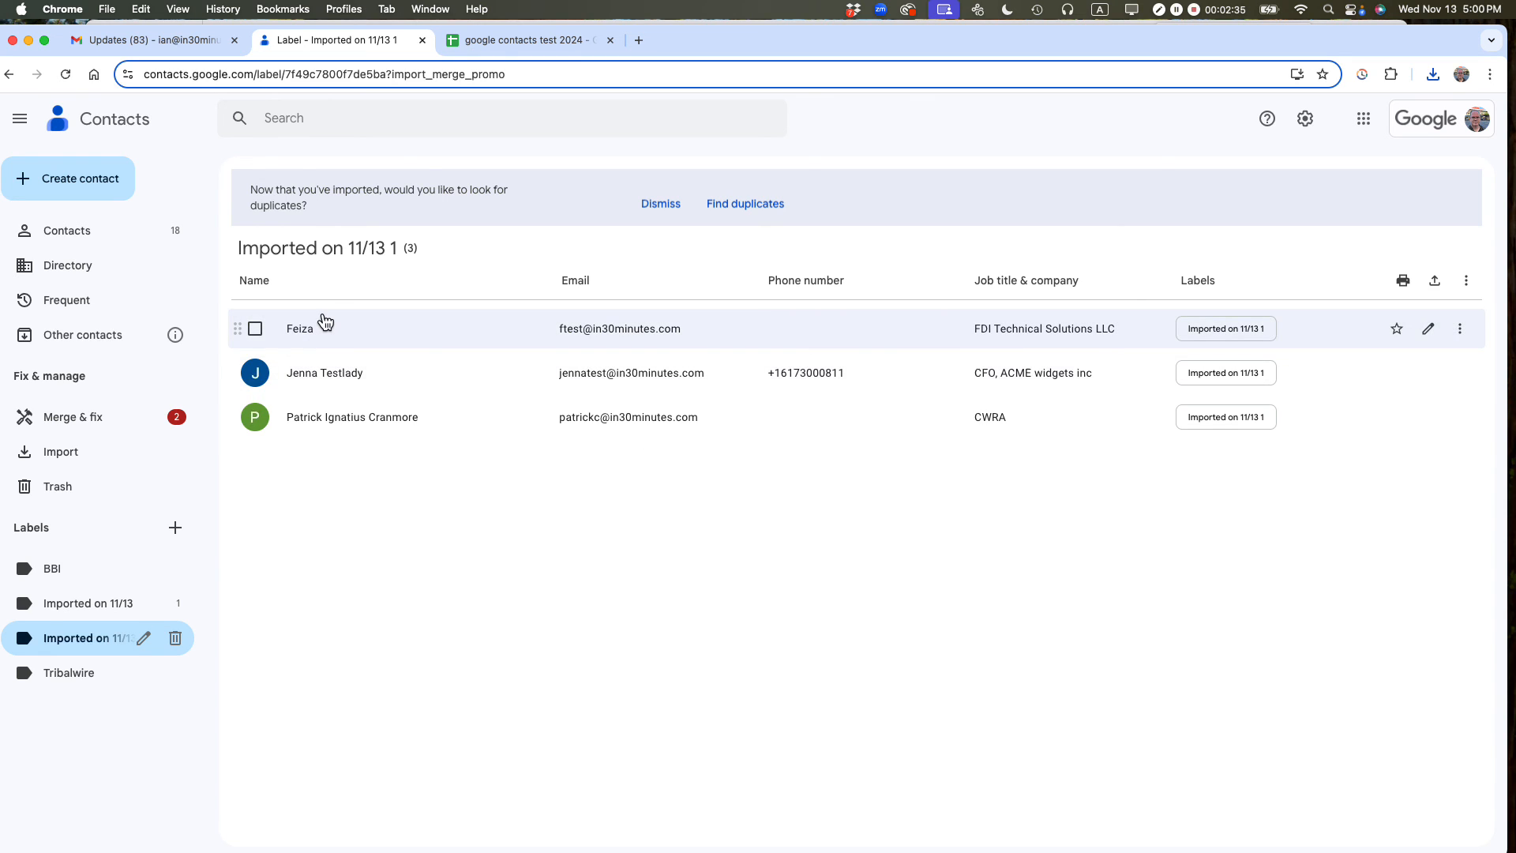
pyautogui.moveTo(979, 570)
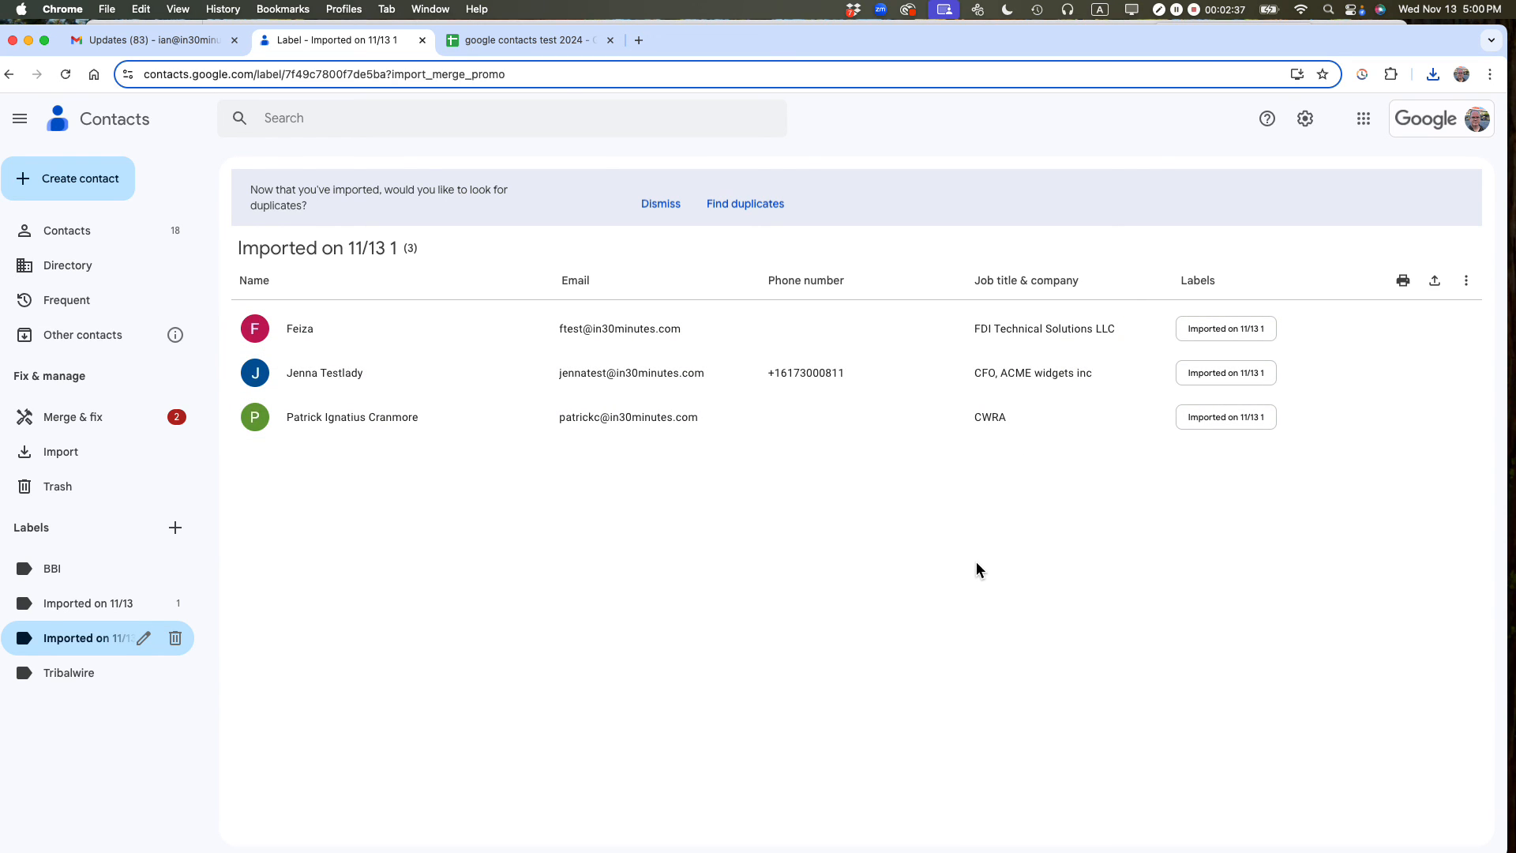
pyautogui.moveTo(1401, 372)
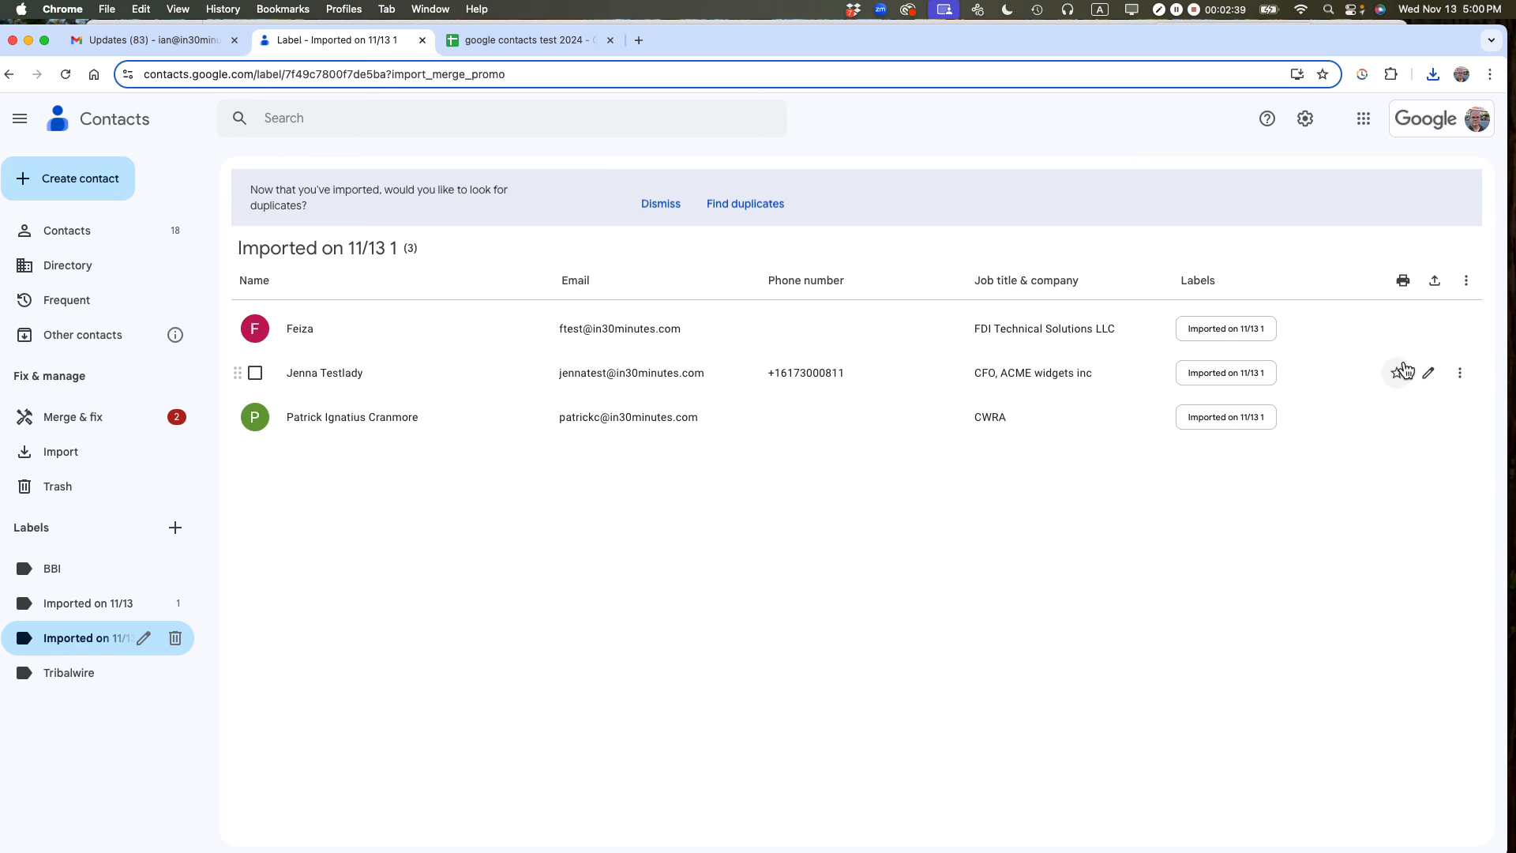
pyautogui.moveTo(1430, 372)
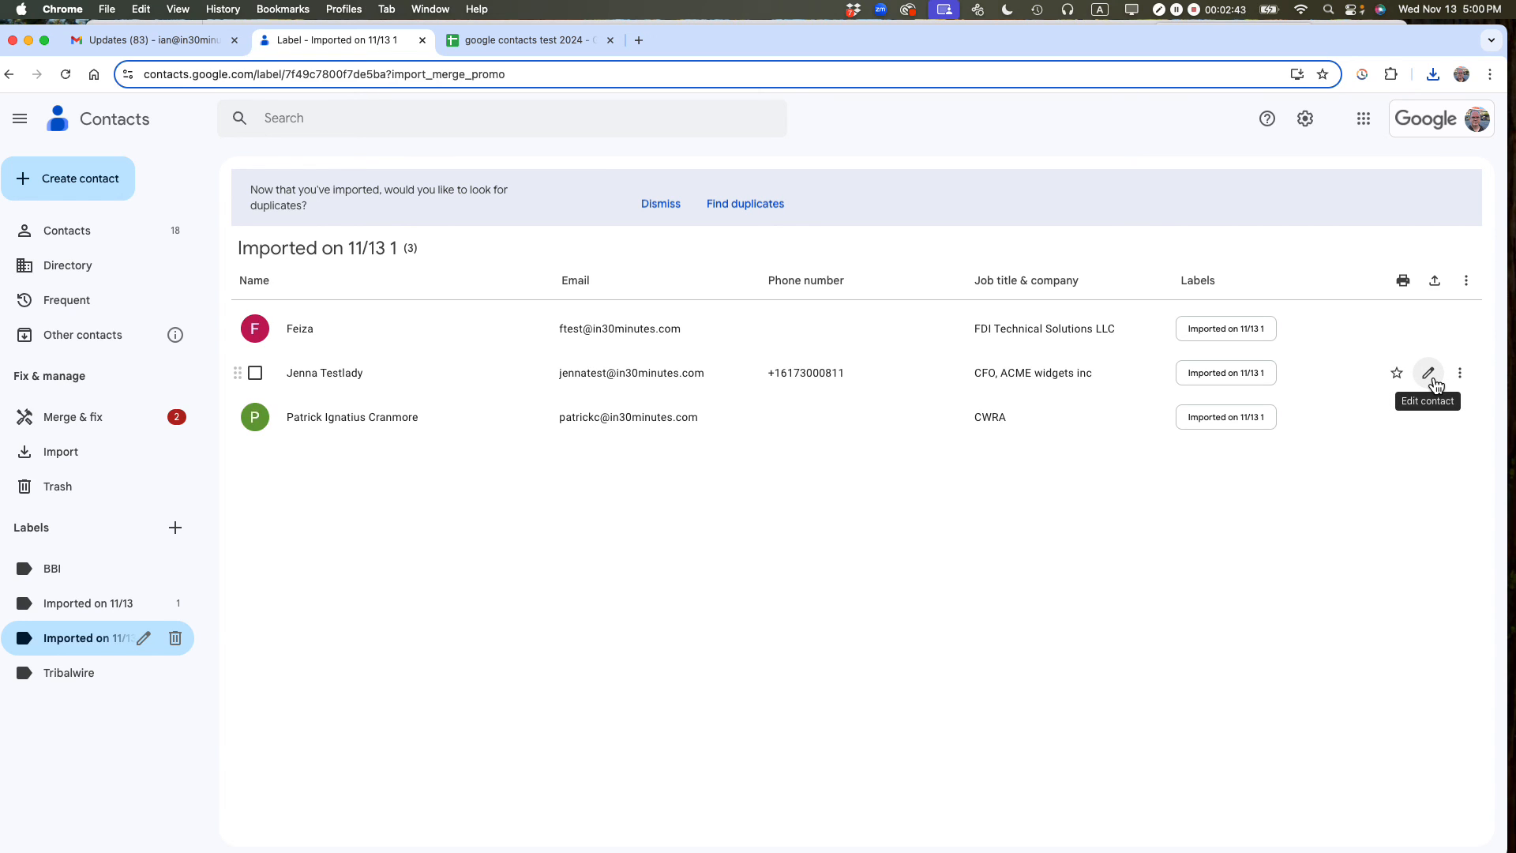
pyautogui.moveTo(1083, 611)
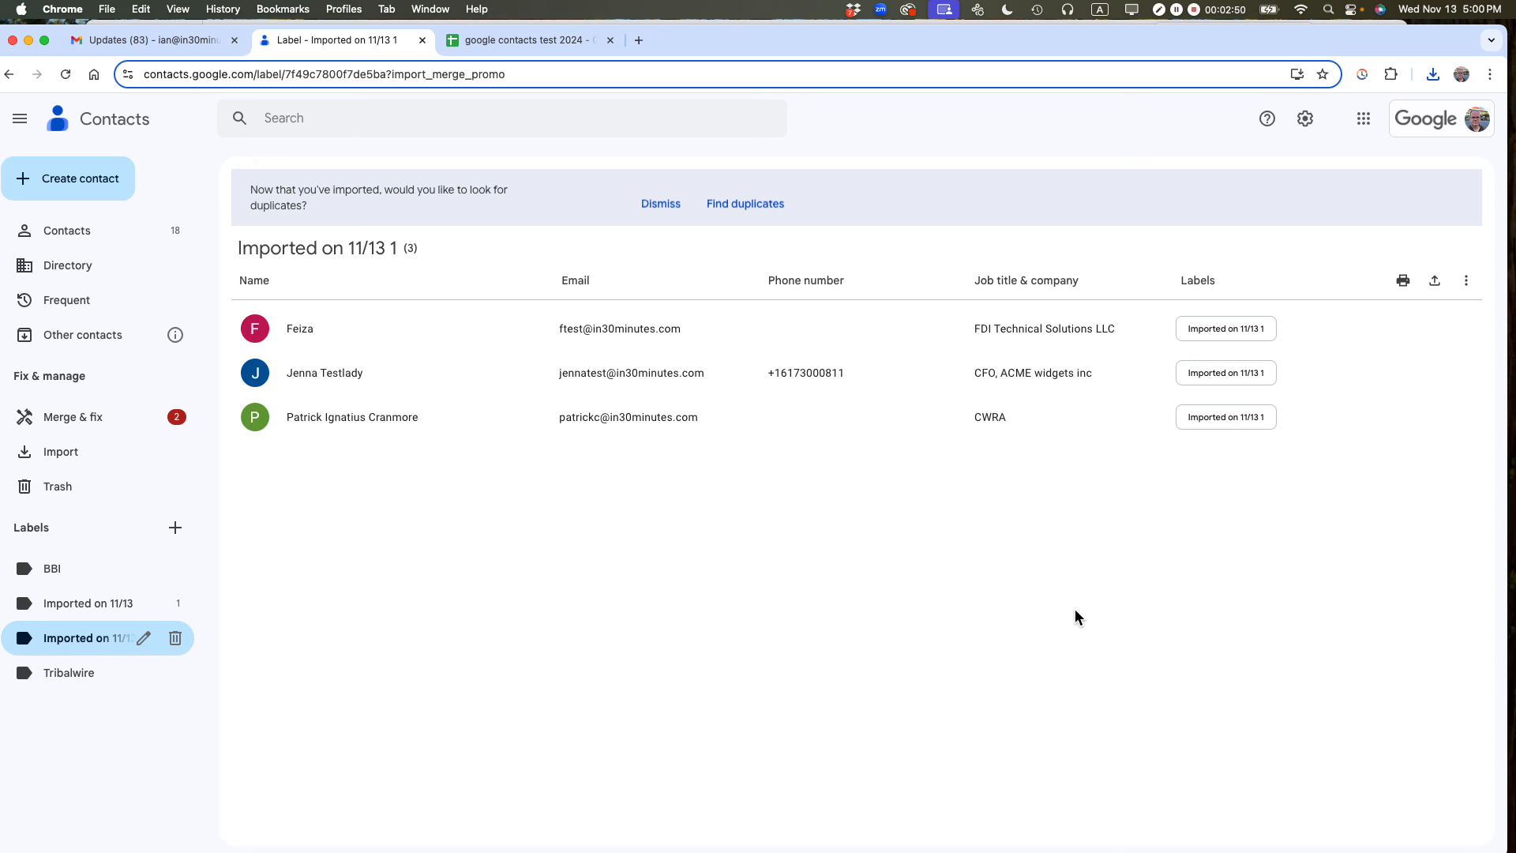
pyautogui.moveTo(1078, 570)
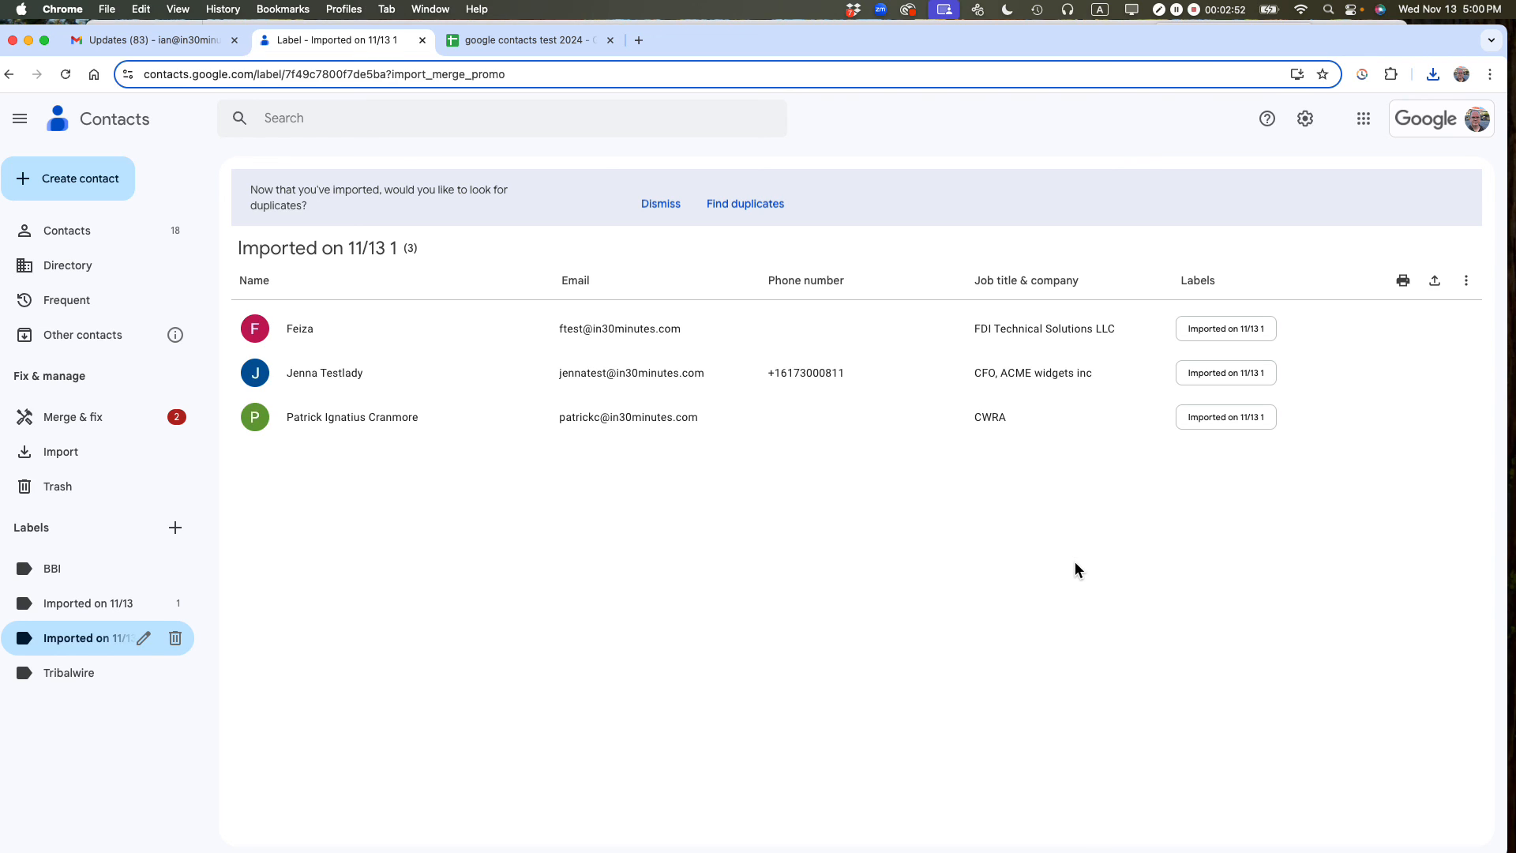
pyautogui.moveTo(1199, 56)
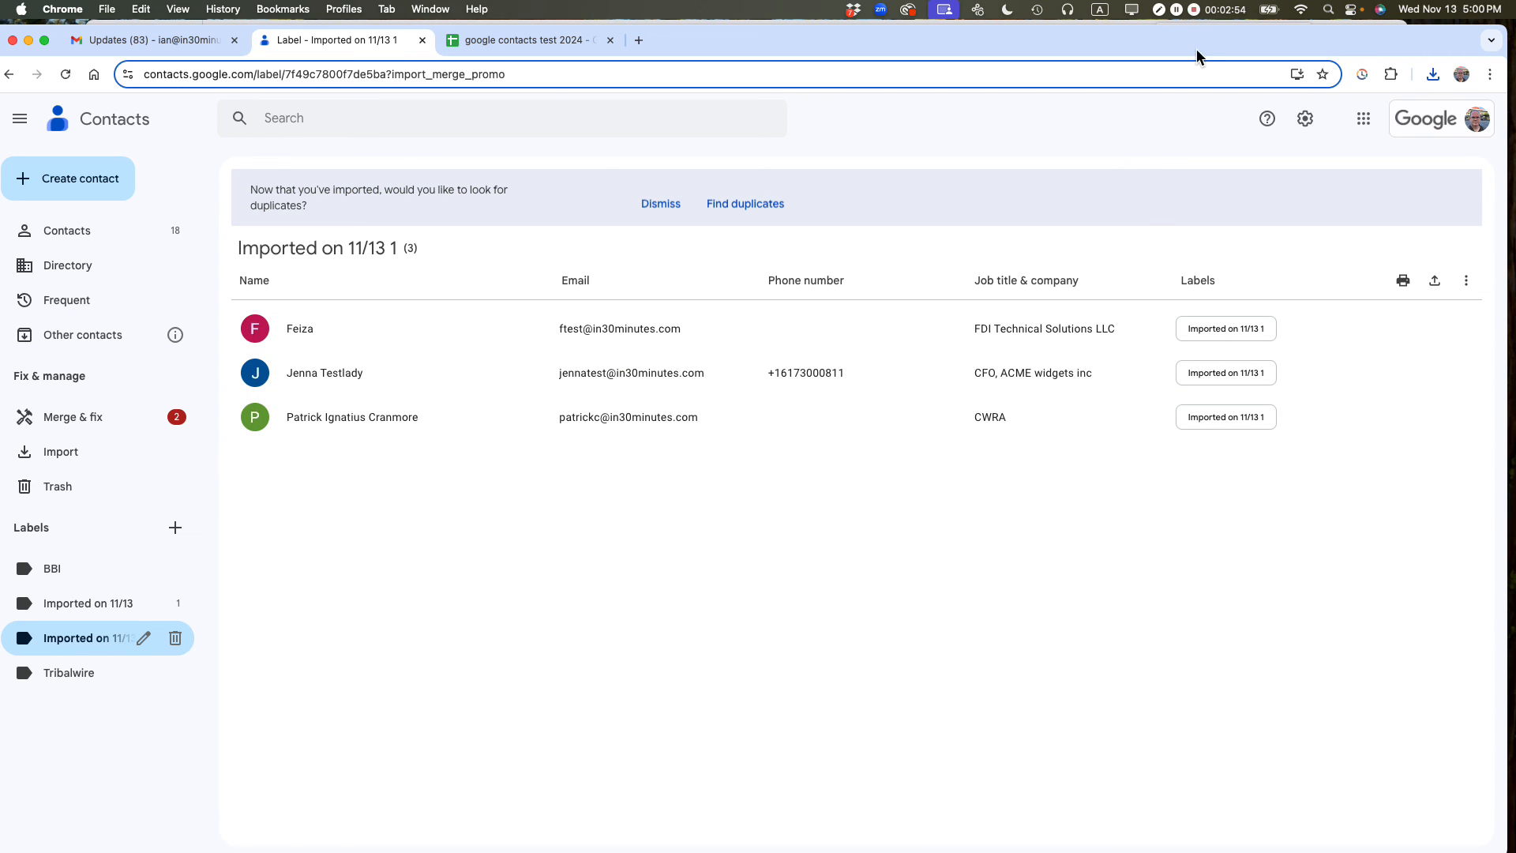